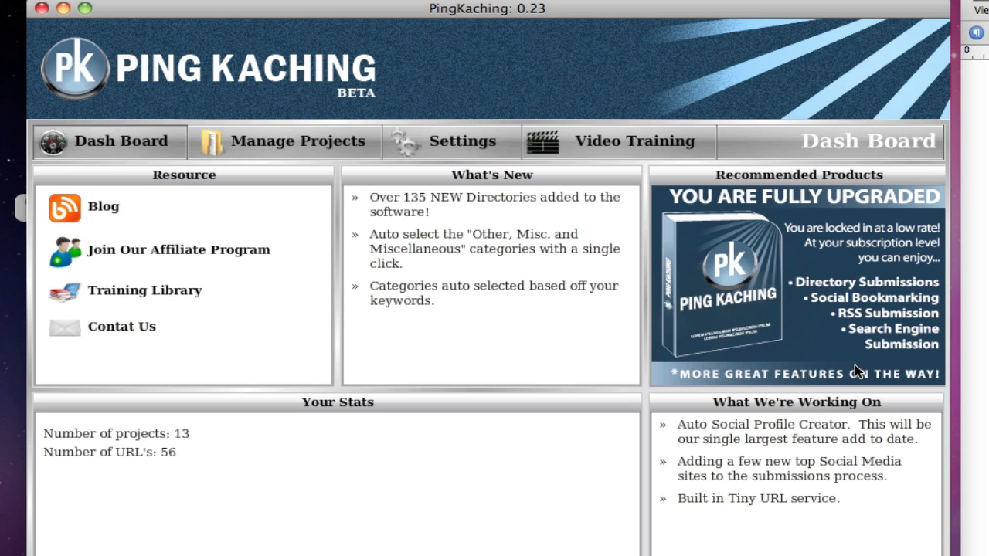
{"action": "left_click", "coordinate": [298, 142]}
{"action": "type", "text": "test"}
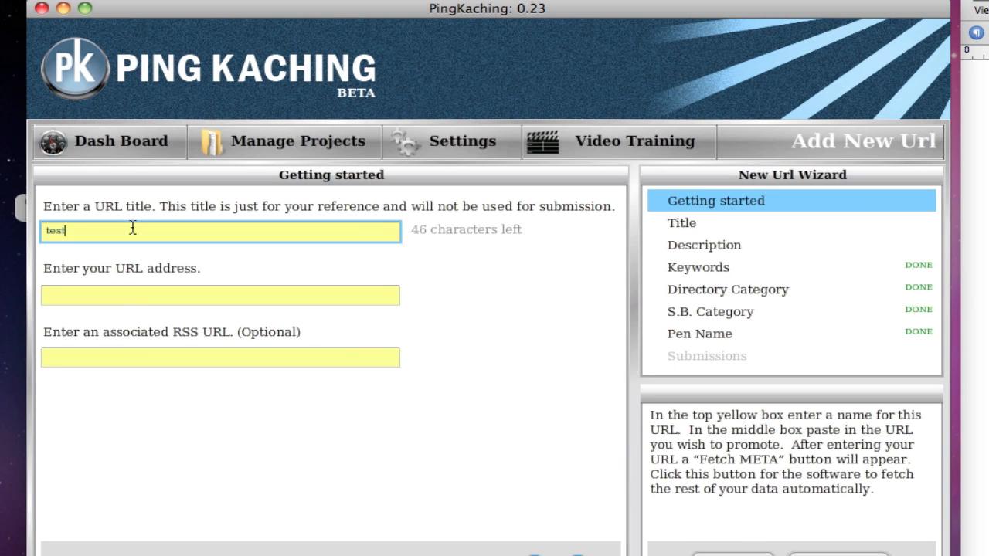
{"action": "type", "text": "www.test22.com"}
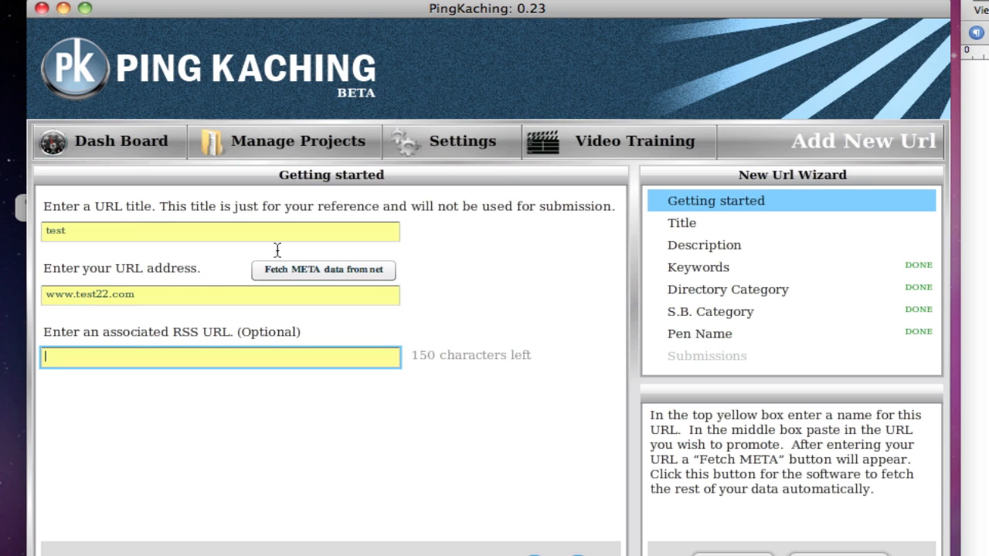
{"action": "left_click", "coordinate": [189, 294]}
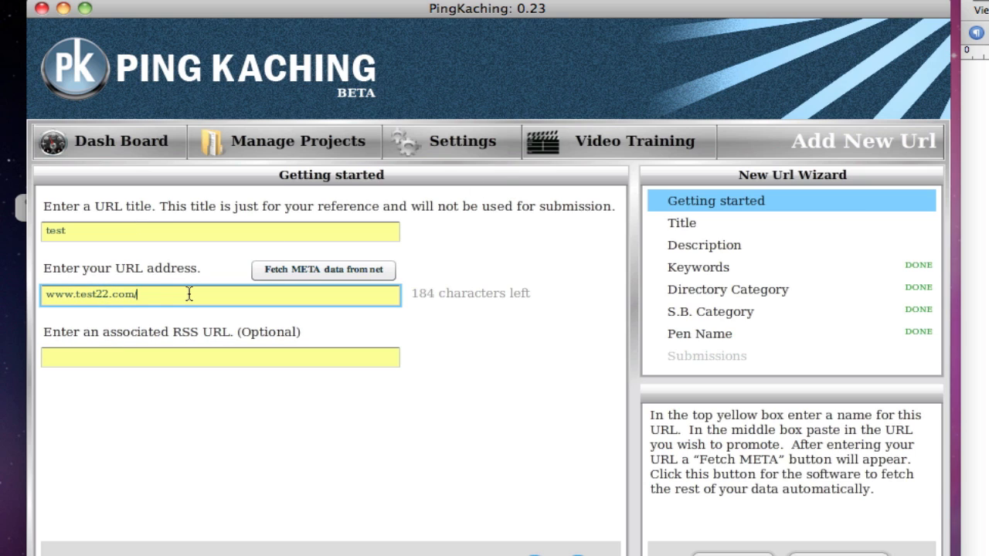
{"action": "type", "text": "/blog1"}
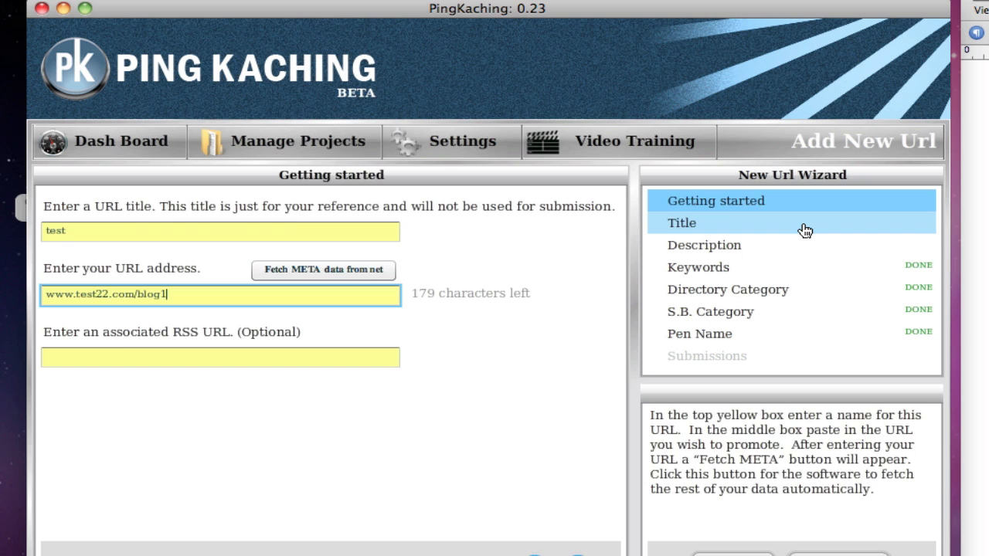
- Enter 'title' on the Title step and 'description' on the Description step
{"action": "left_click", "coordinate": [680, 222]}
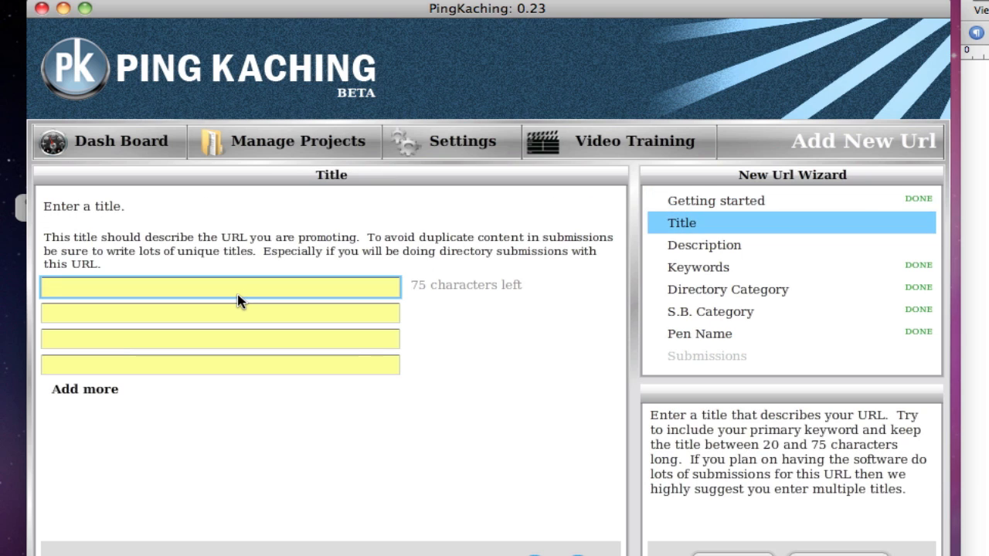
{"action": "type", "text": "title"}
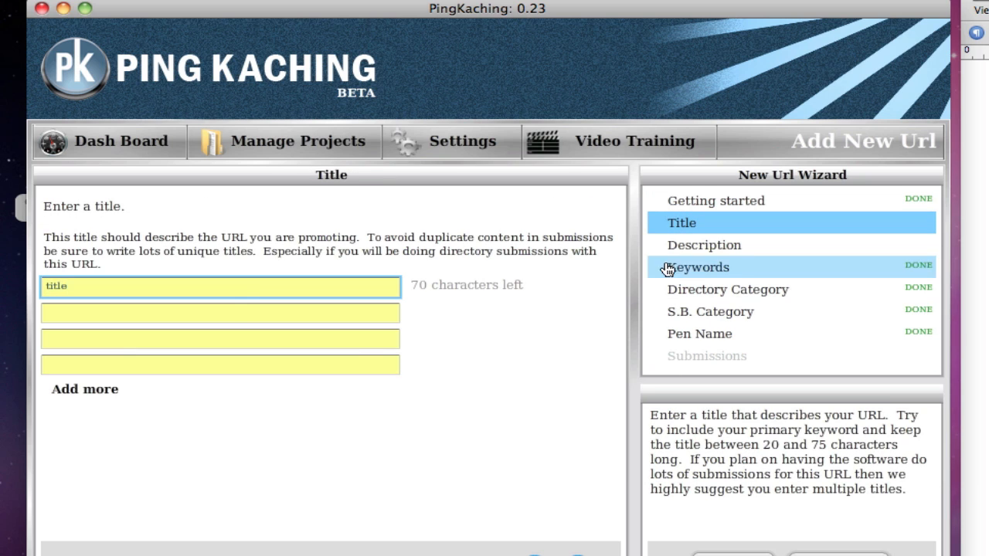
{"action": "left_click", "coordinate": [704, 244]}
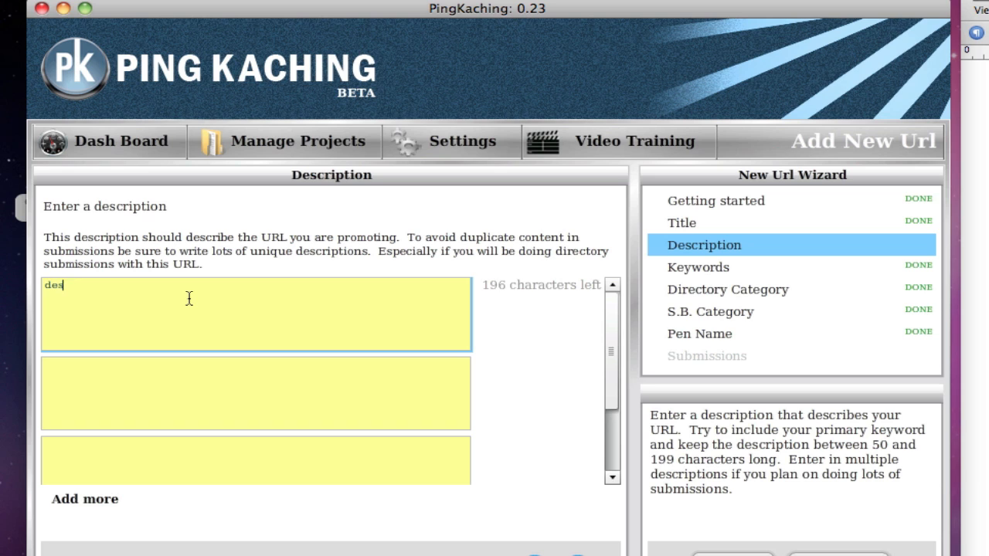
{"action": "type", "text": "cription"}
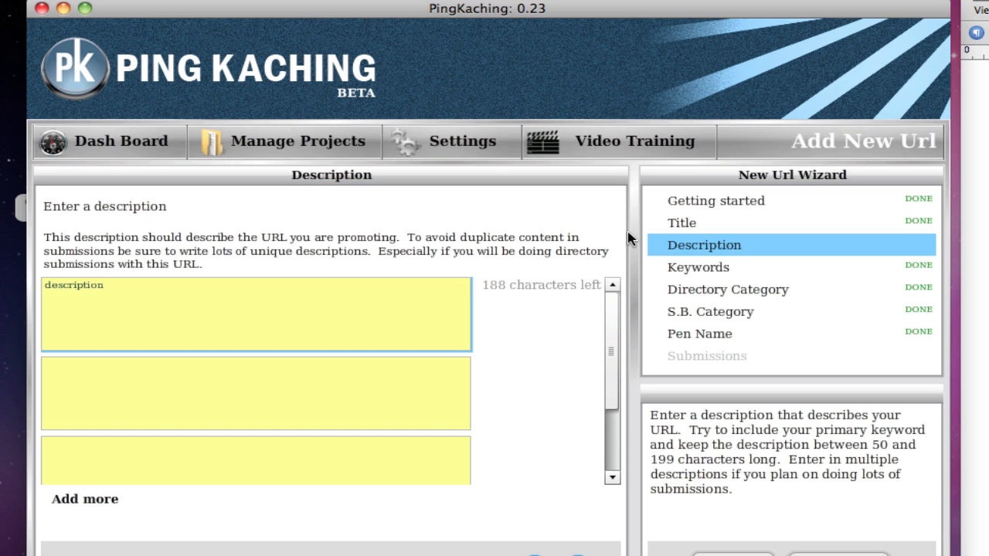
{"action": "mouse_move", "coordinate": [726, 268]}
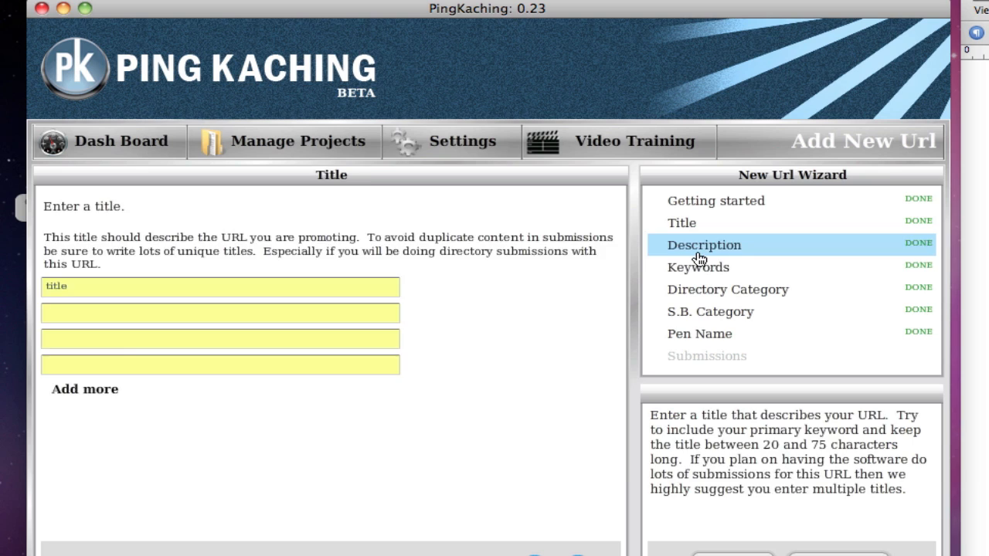
{"action": "left_click", "coordinate": [703, 245]}
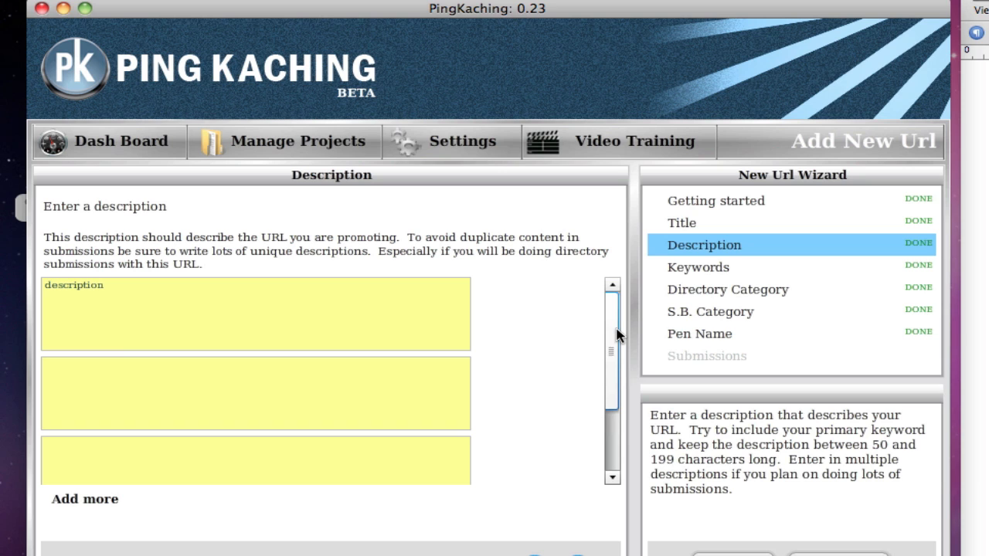
{"action": "mouse_move", "coordinate": [698, 223]}
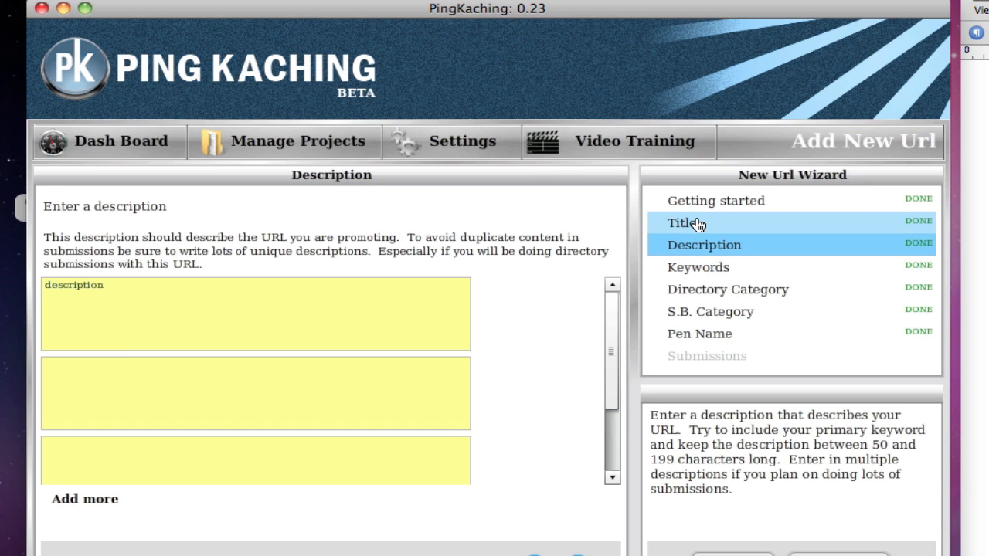
- On the Keywords step, leave category auto-selection at Yes, then go to Directory Category
{"action": "left_click", "coordinate": [696, 267]}
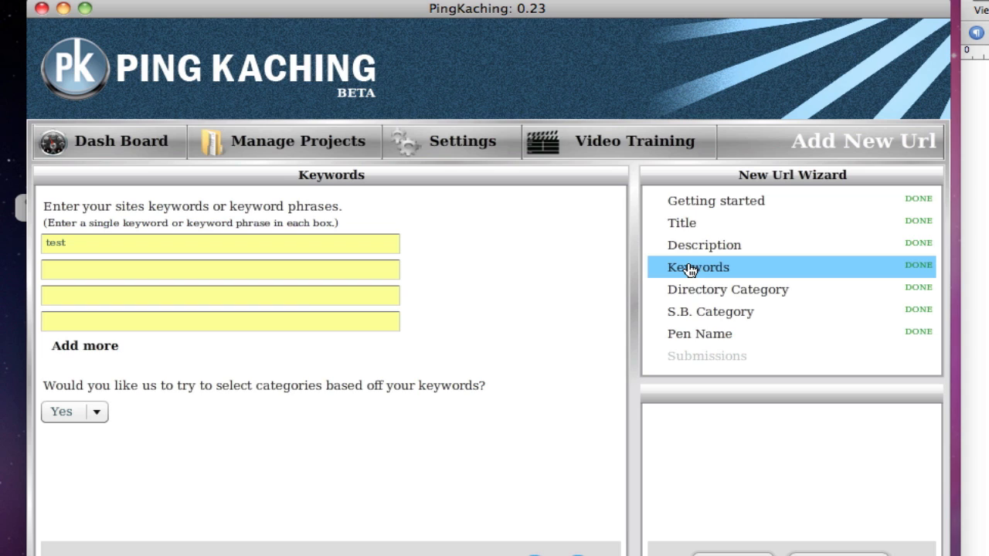
{"action": "mouse_move", "coordinate": [711, 274]}
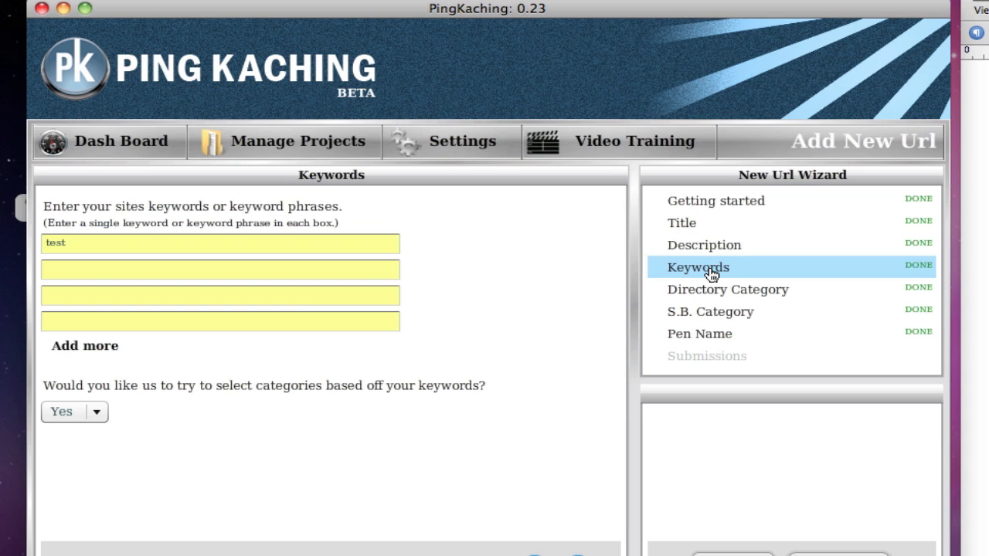
{"action": "mouse_move", "coordinate": [334, 374]}
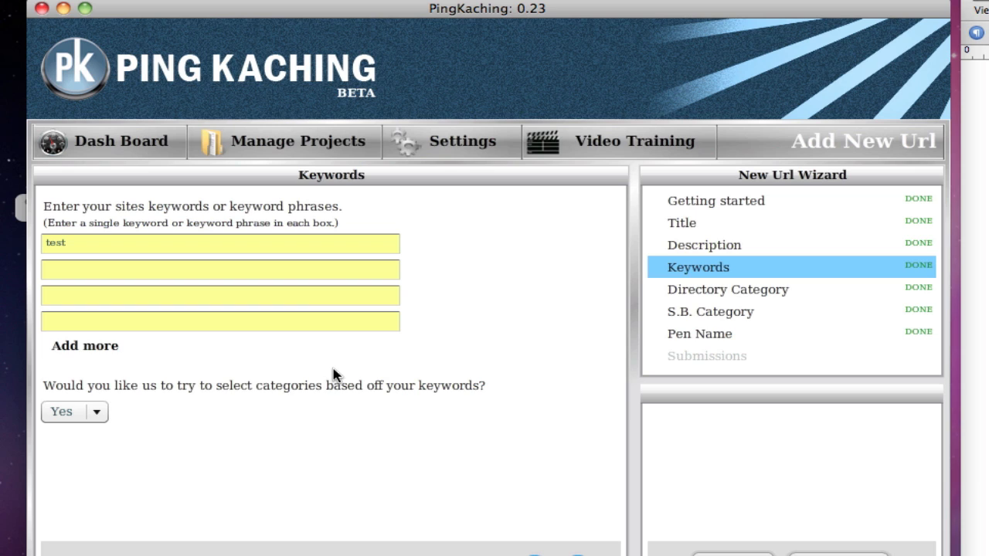
{"action": "left_click", "coordinate": [96, 411]}
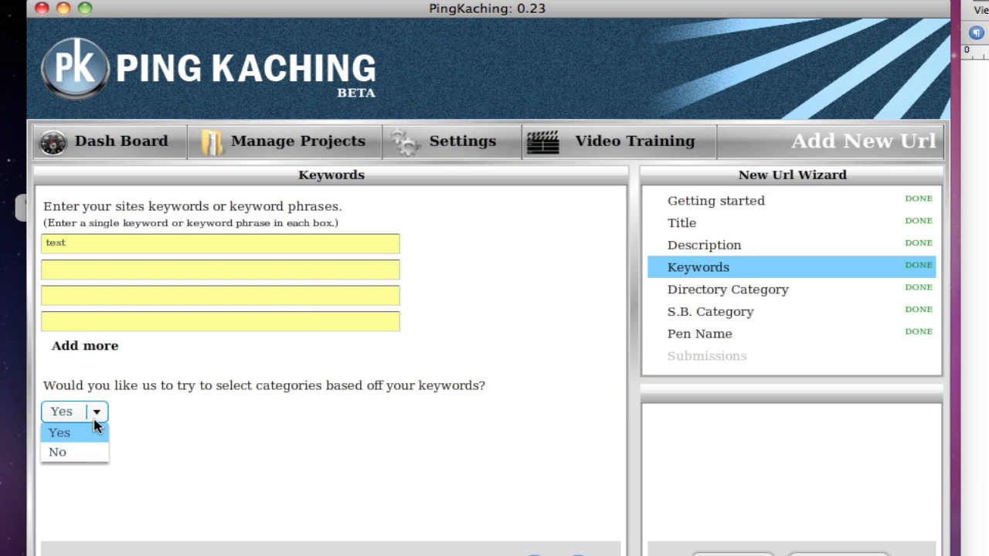
{"action": "left_click", "coordinate": [57, 452]}
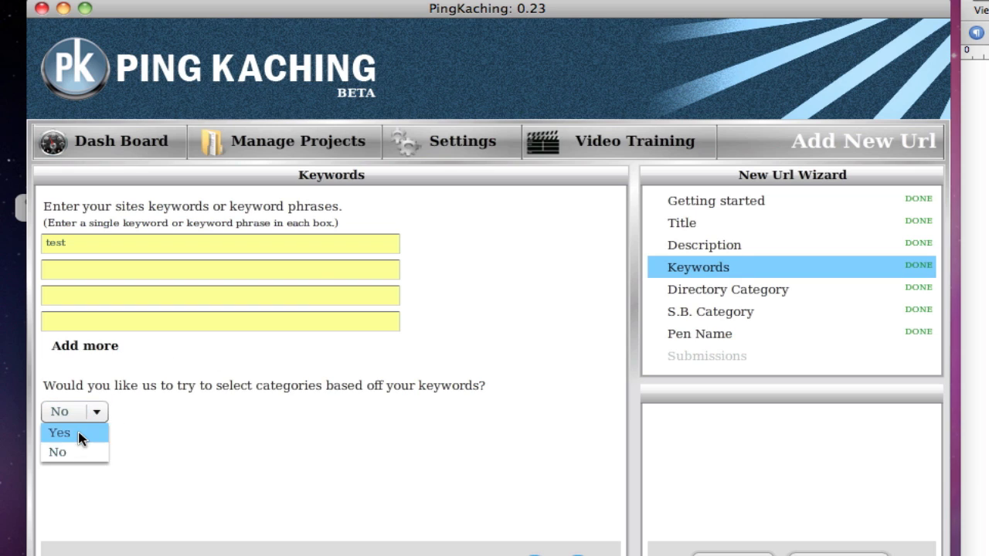
{"action": "left_click", "coordinate": [58, 432]}
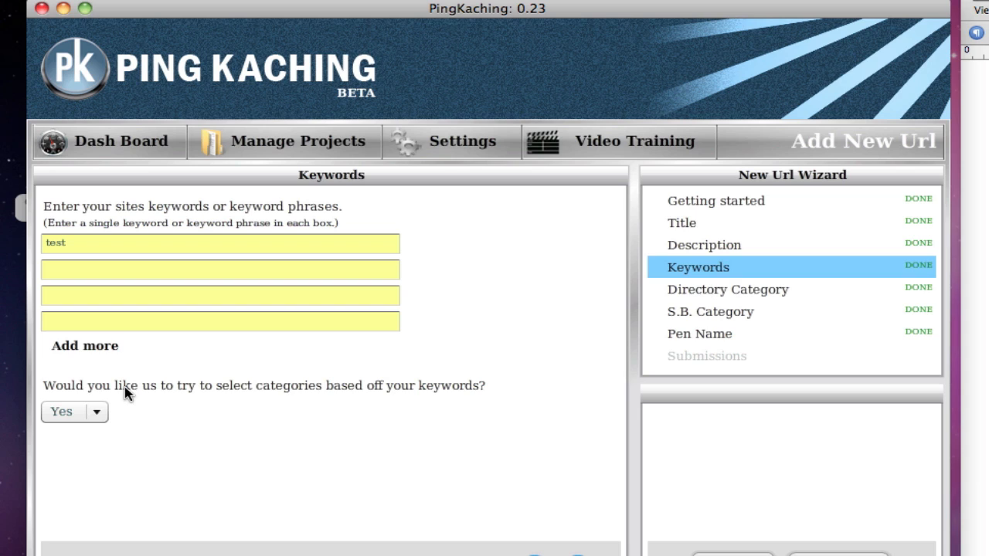
{"action": "left_click", "coordinate": [220, 242]}
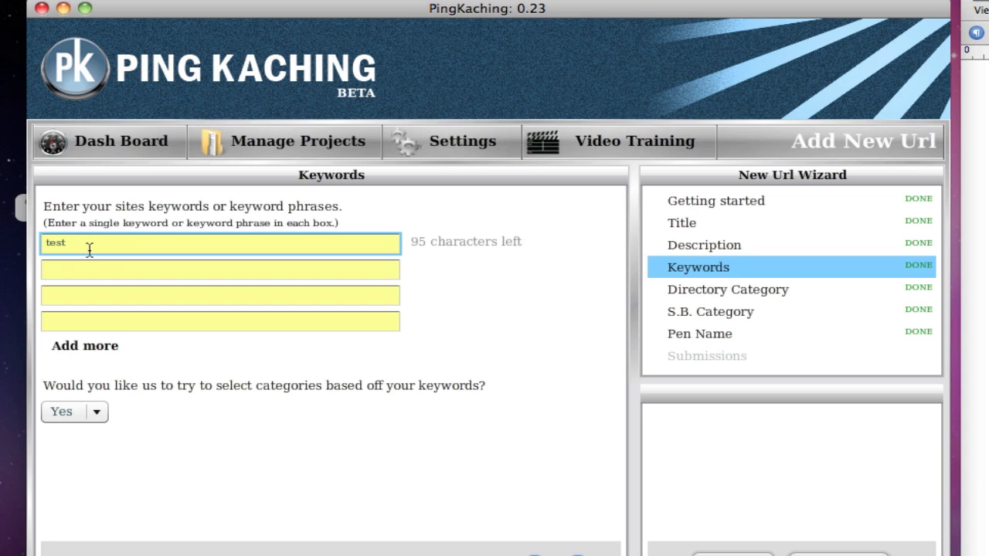
{"action": "mouse_move", "coordinate": [525, 290]}
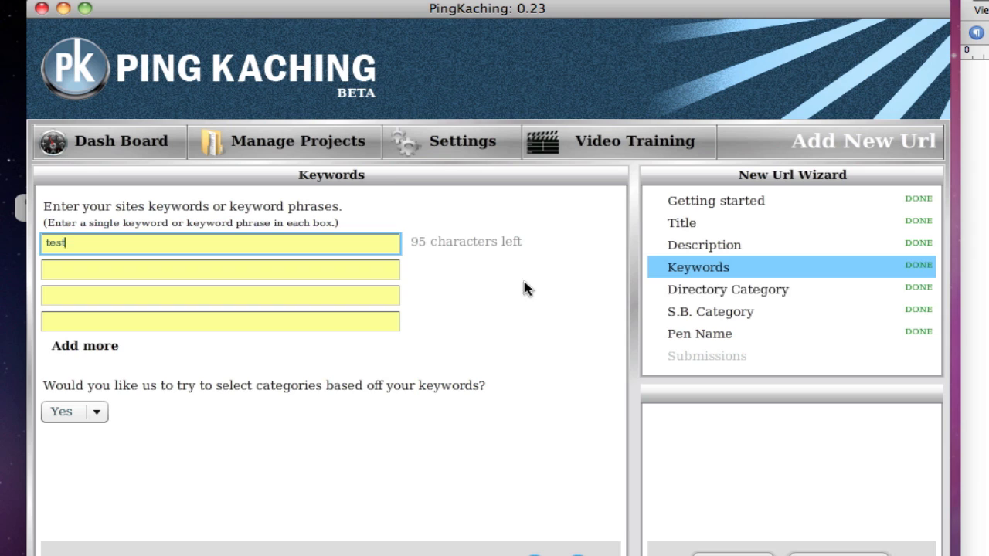
{"action": "left_click", "coordinate": [727, 289]}
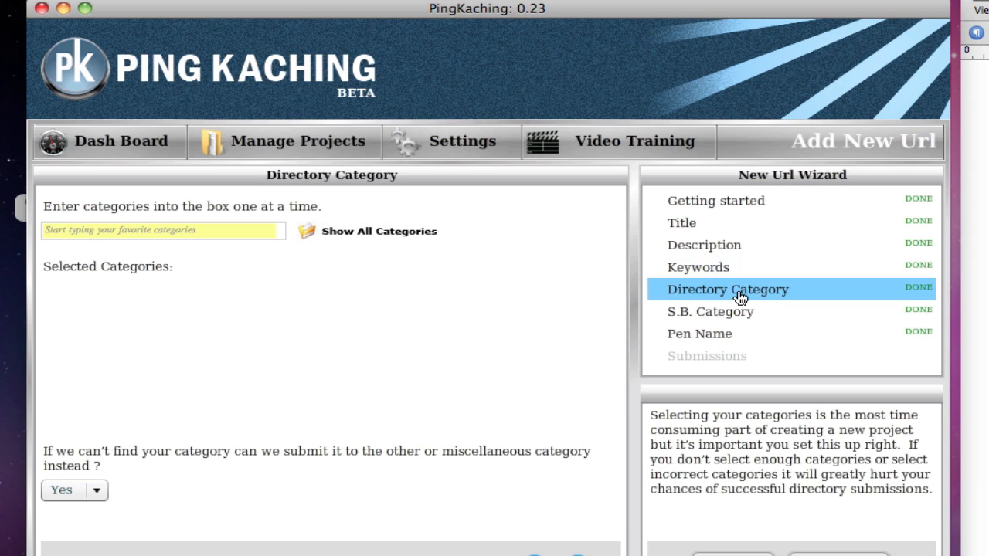
{"action": "mouse_move", "coordinate": [54, 286]}
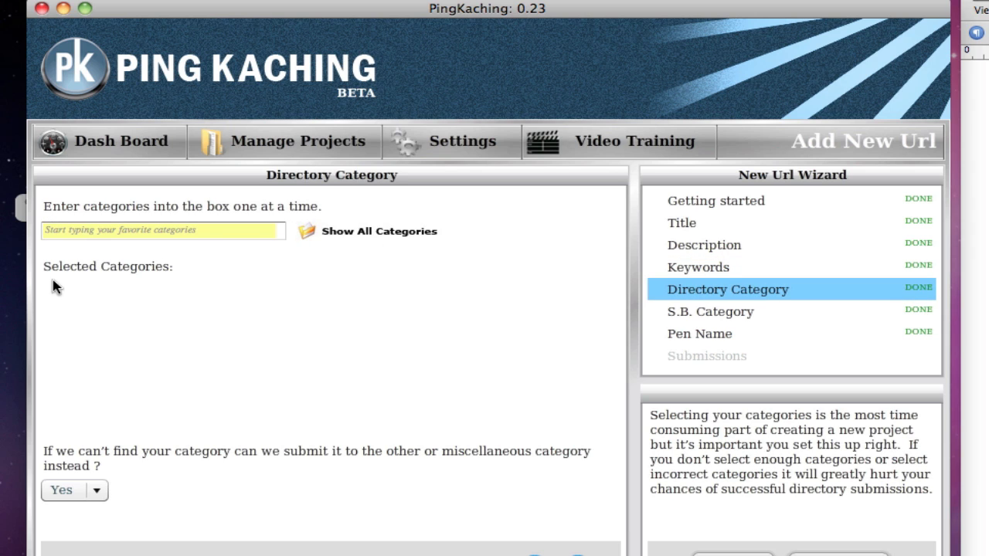
{"action": "mouse_move", "coordinate": [44, 315]}
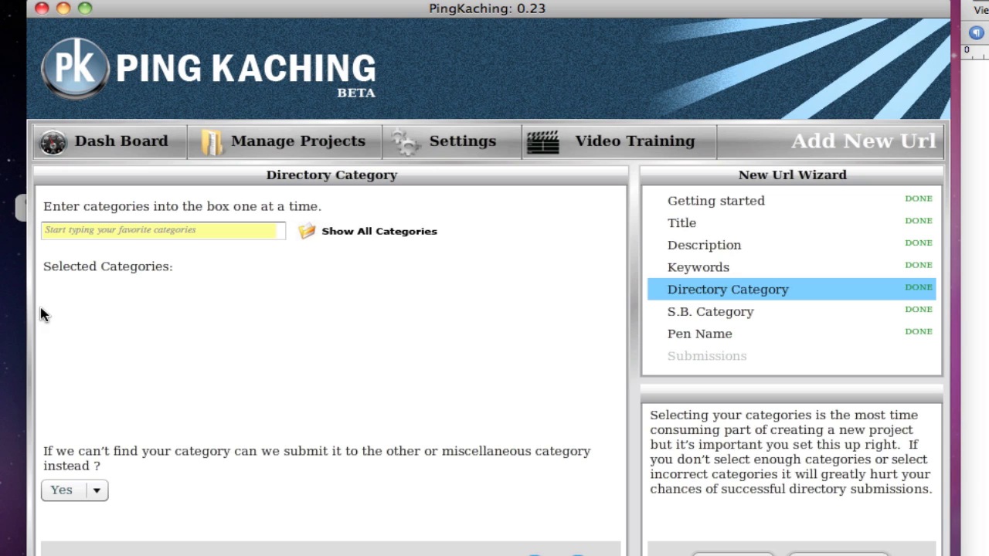
- Add the keyword 'sports' on the Keywords step, keeping auto category selection at Yes
{"action": "left_click", "coordinate": [696, 266]}
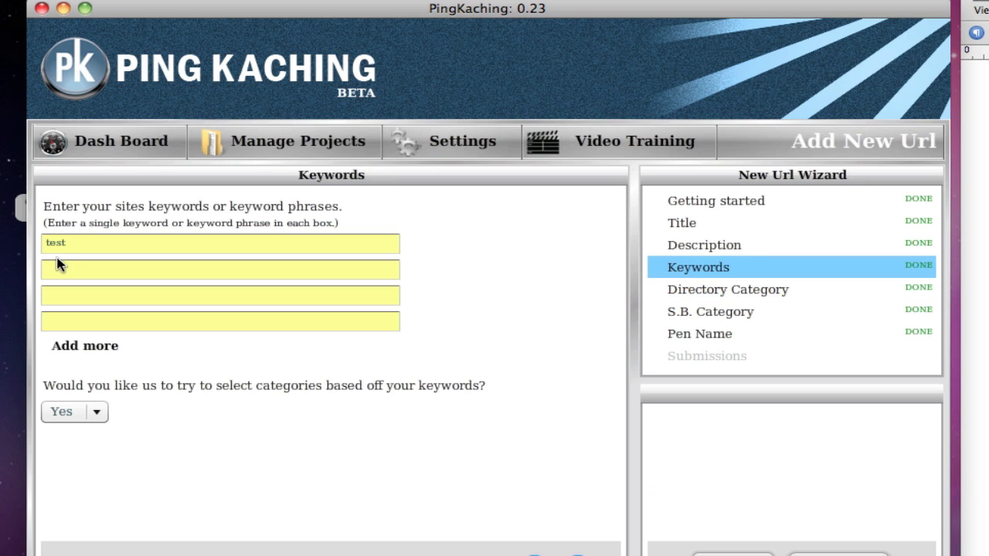
{"action": "type", "text": "sports"}
{"action": "type", "text": "healt"}
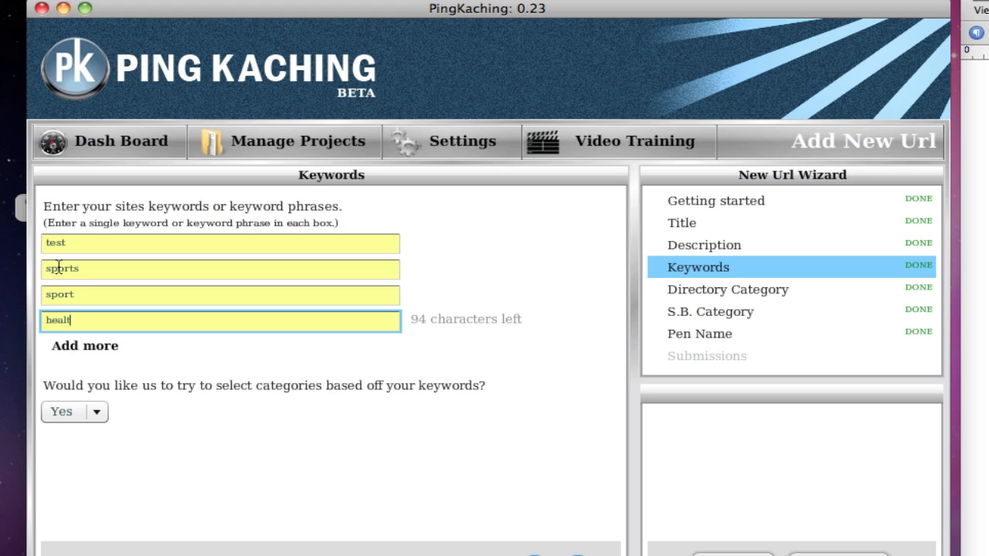
{"action": "left_click", "coordinate": [95, 411]}
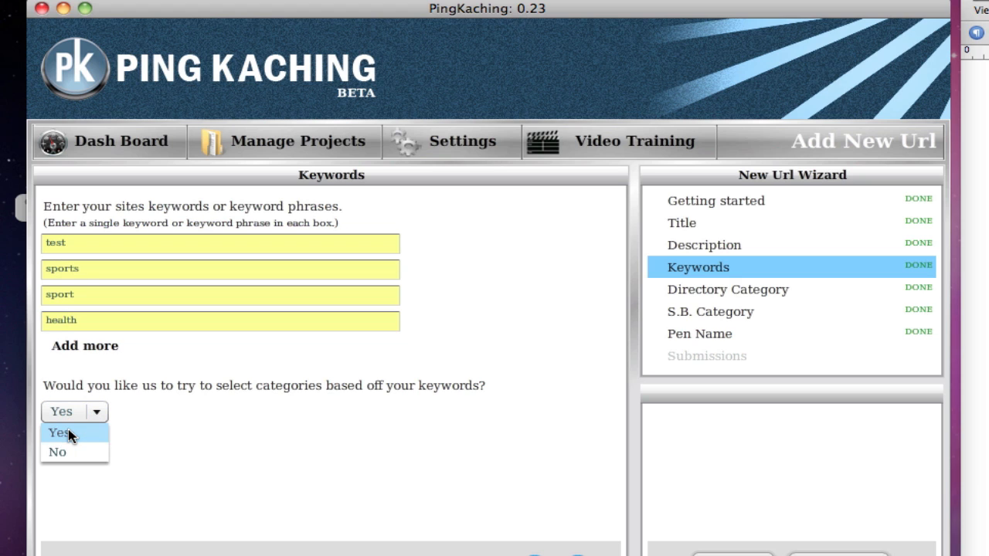
{"action": "left_click", "coordinate": [58, 432]}
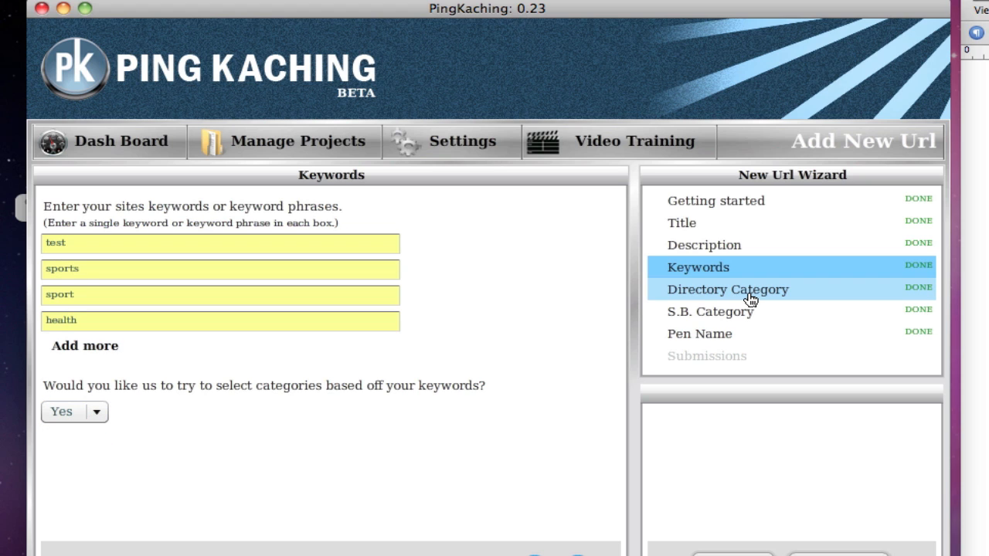
- Open the Directory Category step and review the Health, Sport and Sports selections
{"action": "left_click", "coordinate": [727, 288]}
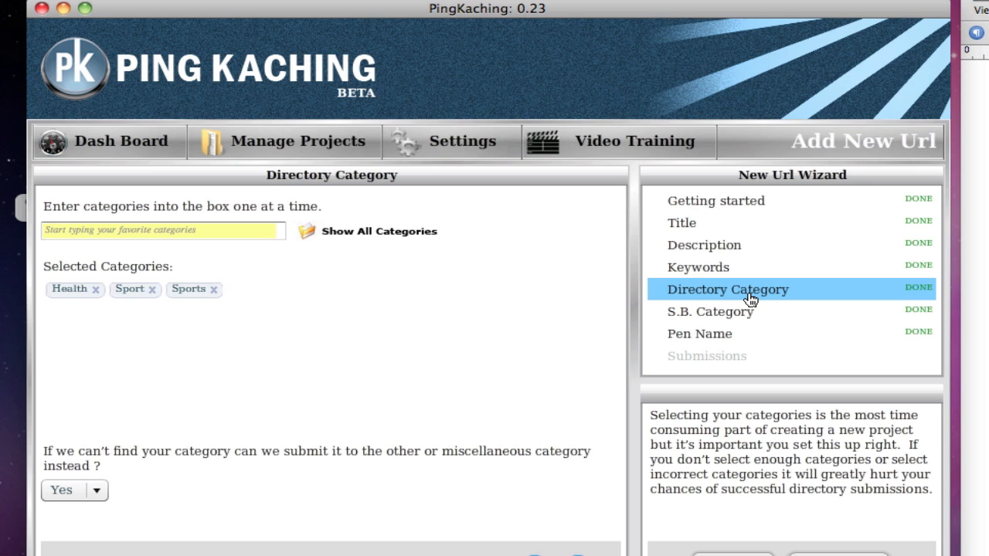
{"action": "mouse_move", "coordinate": [130, 288]}
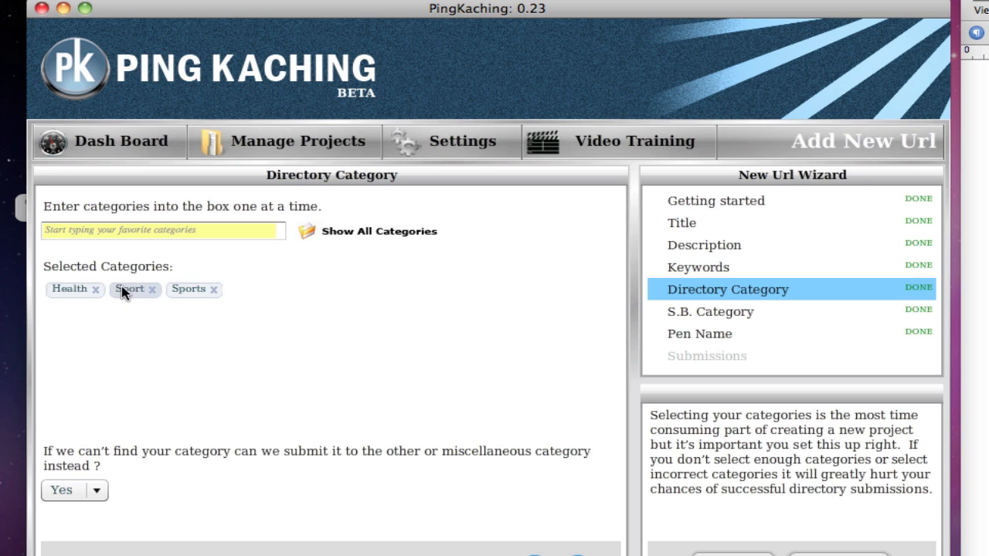
{"action": "mouse_move", "coordinate": [241, 299]}
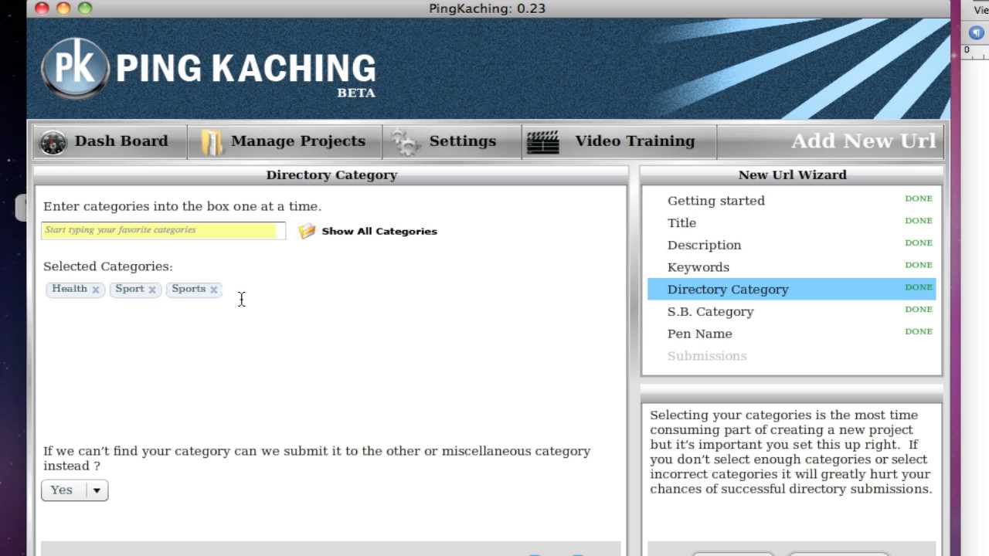
{"action": "mouse_move", "coordinate": [190, 323]}
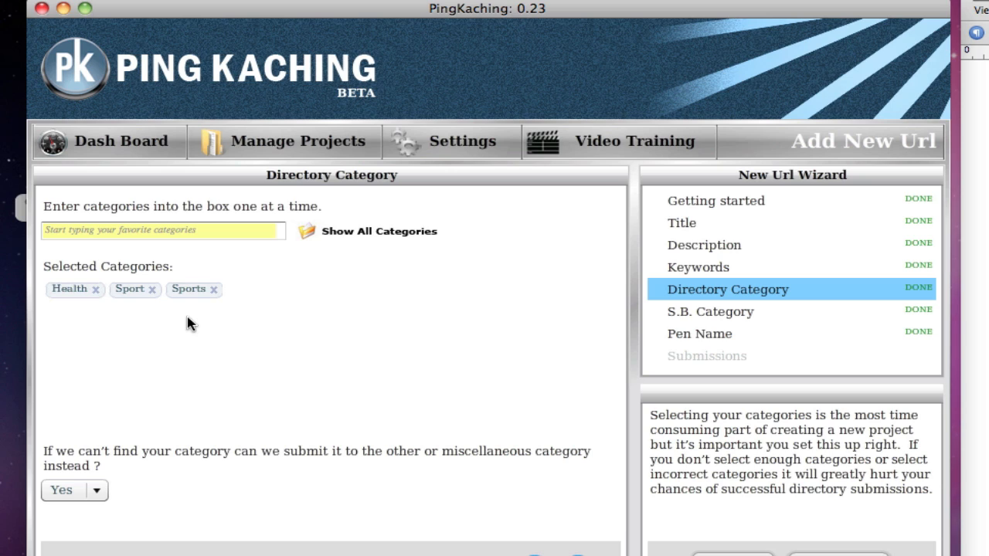
{"action": "mouse_move", "coordinate": [264, 313]}
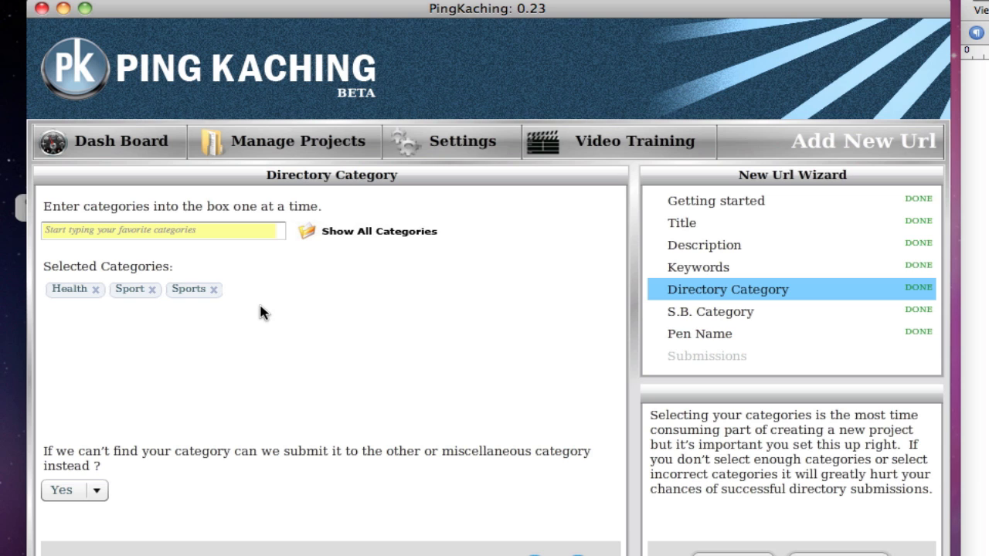
{"action": "scroll", "scroll_direction": "down", "scroll_amount": 3}
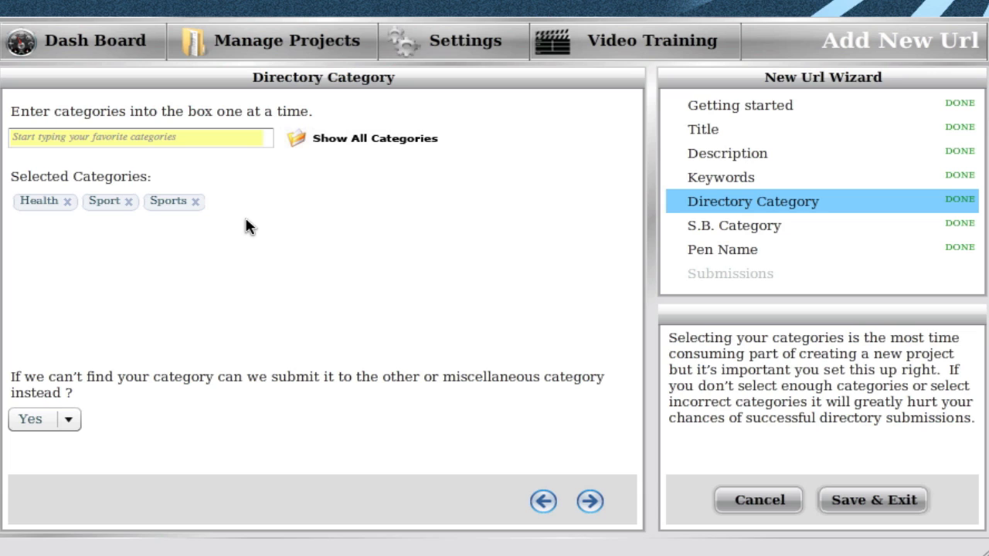
{"action": "left_click", "coordinate": [543, 501]}
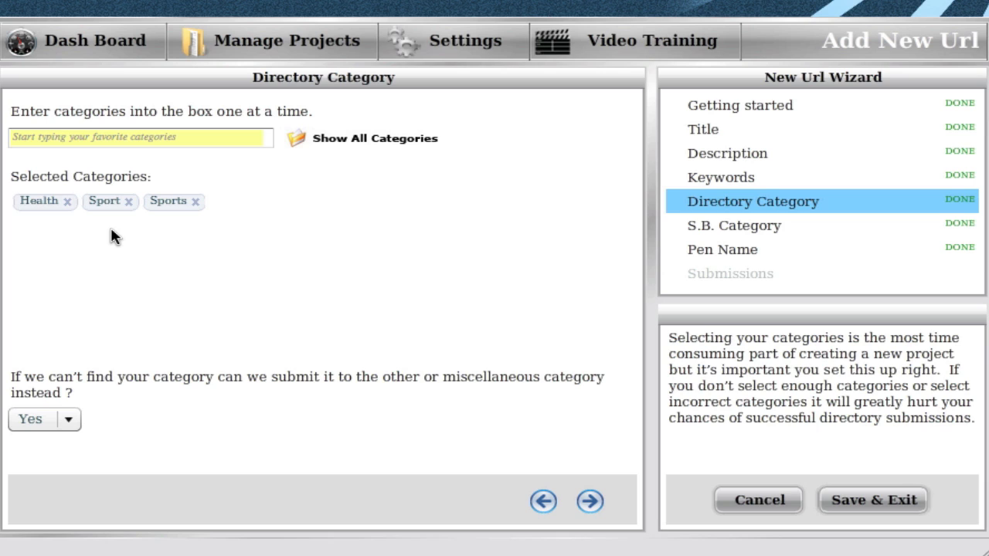
{"action": "mouse_move", "coordinate": [39, 518]}
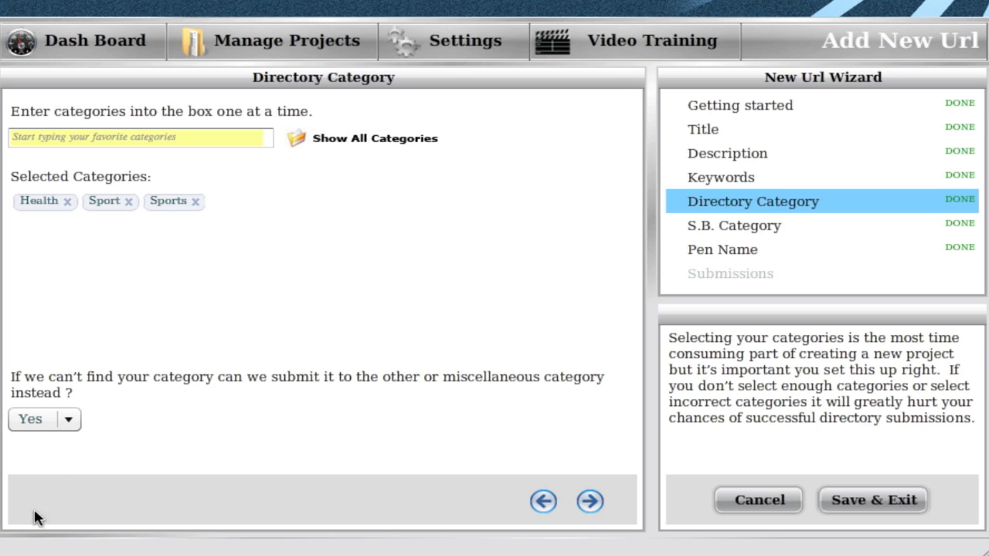
- Try a 'misc' category search, clear it, and keep the miscellaneous fallback at Yes
{"action": "left_click", "coordinate": [68, 418]}
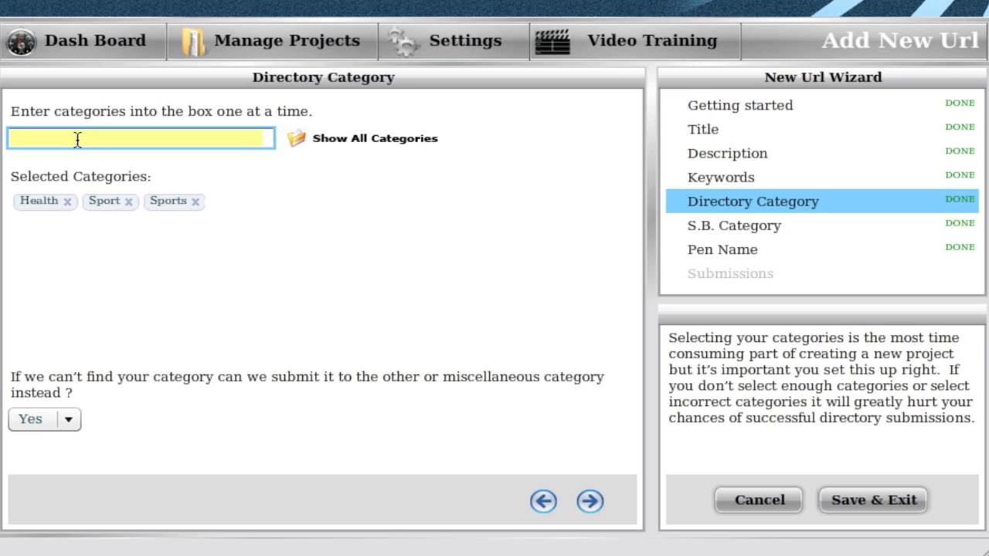
{"action": "type", "text": "misc"}
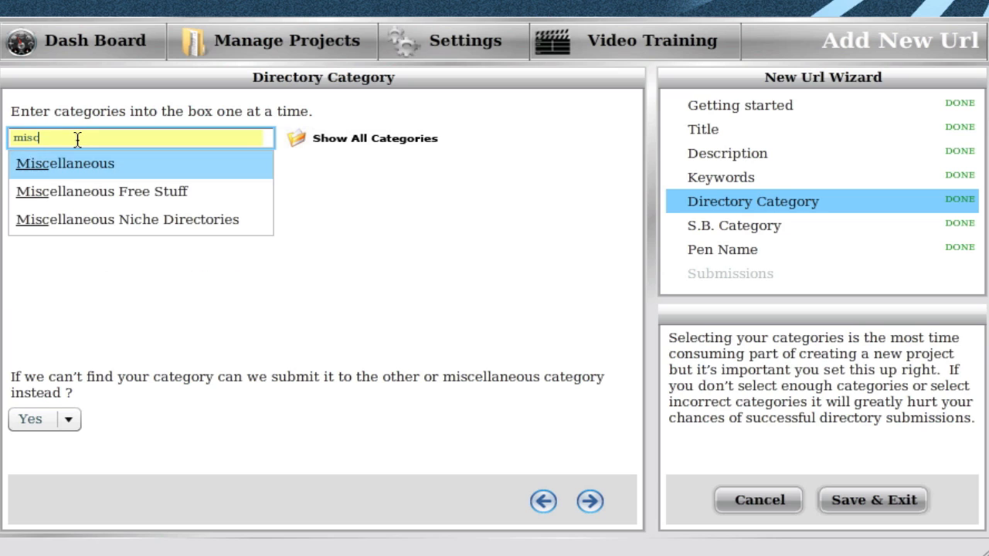
{"action": "key", "text": "Backspace"}
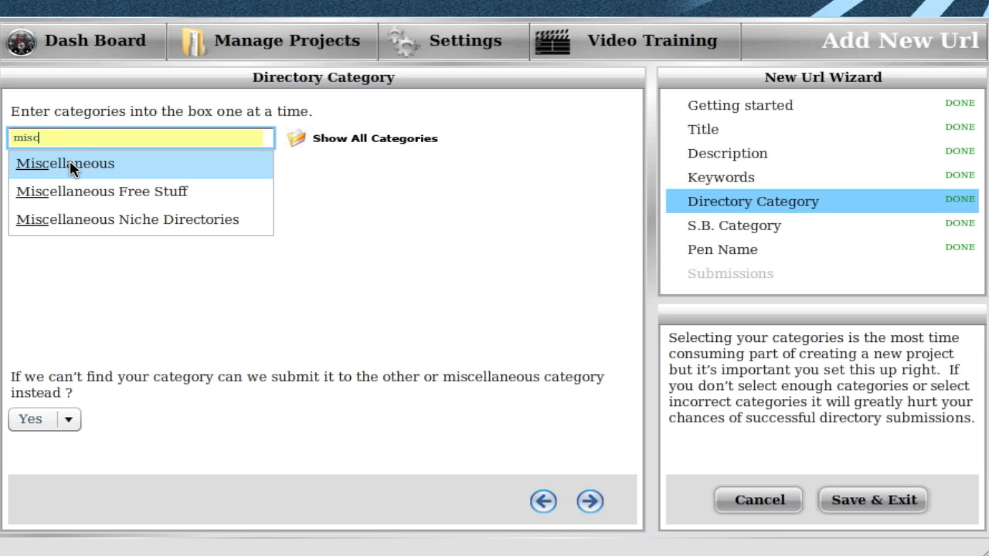
{"action": "key", "text": "Backspace"}
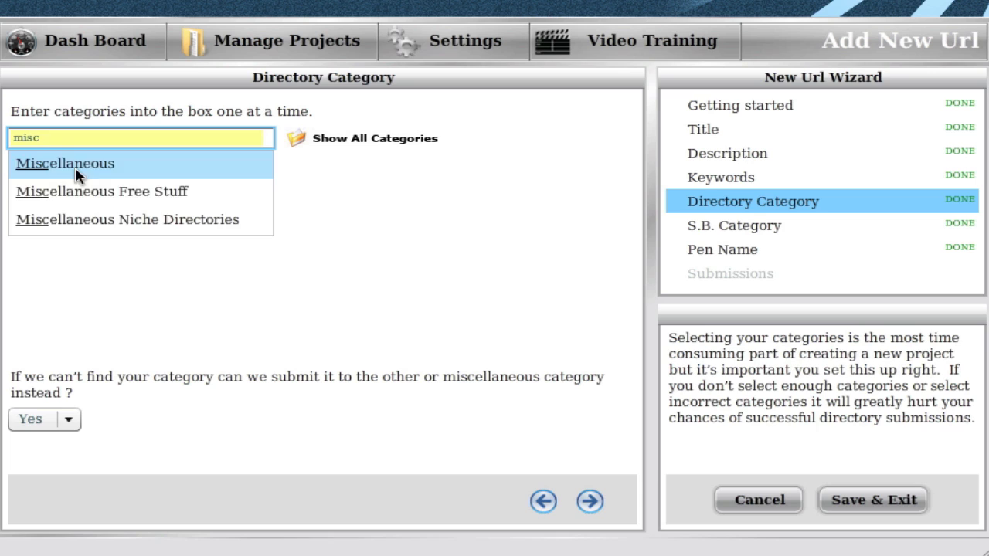
{"action": "left_click", "coordinate": [65, 163]}
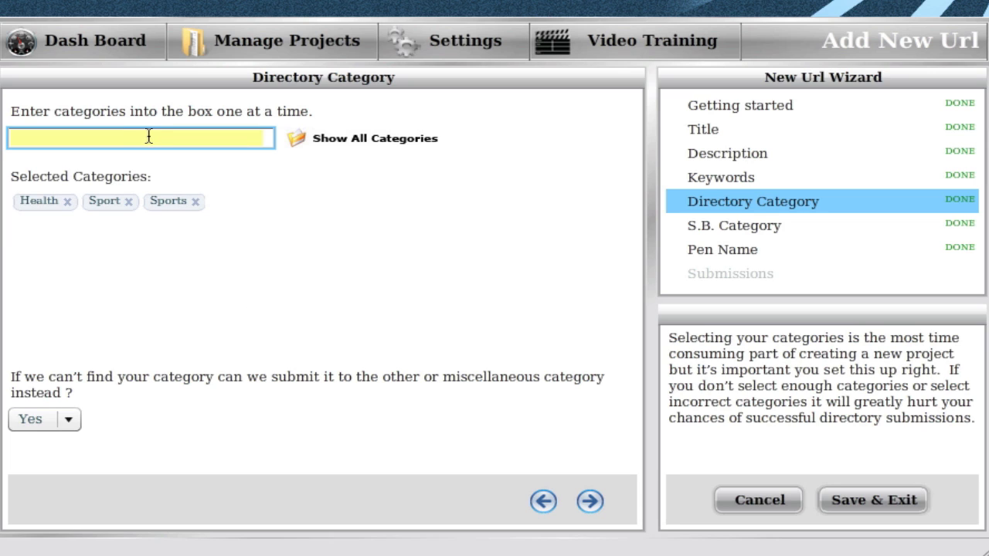
{"action": "left_click", "coordinate": [67, 419]}
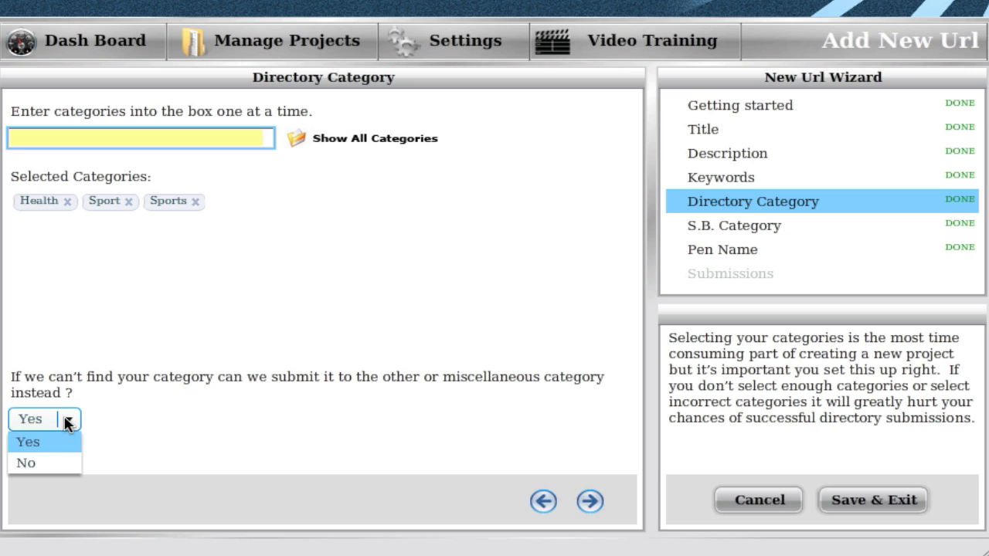
{"action": "left_click", "coordinate": [28, 441]}
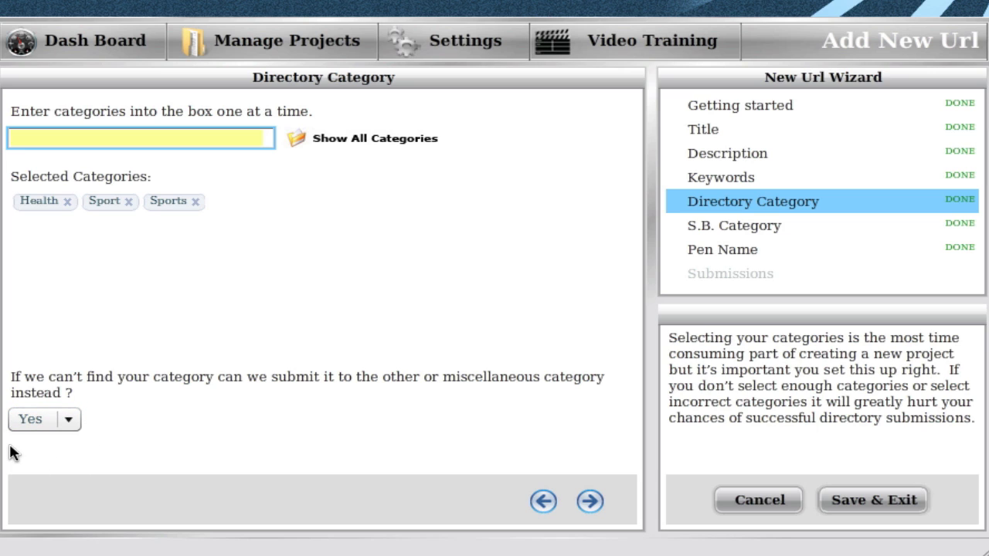
{"action": "mouse_move", "coordinate": [22, 193]}
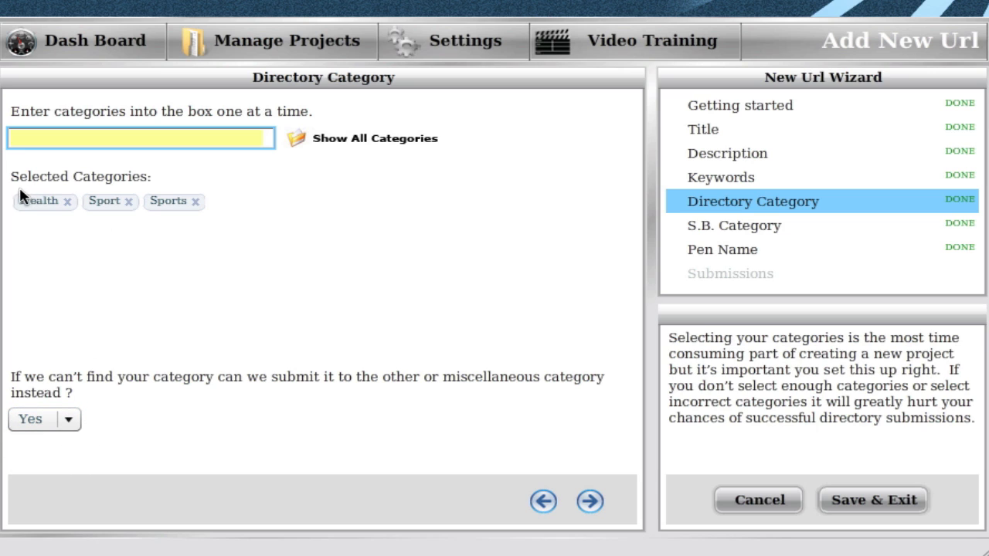
{"action": "mouse_move", "coordinate": [85, 194]}
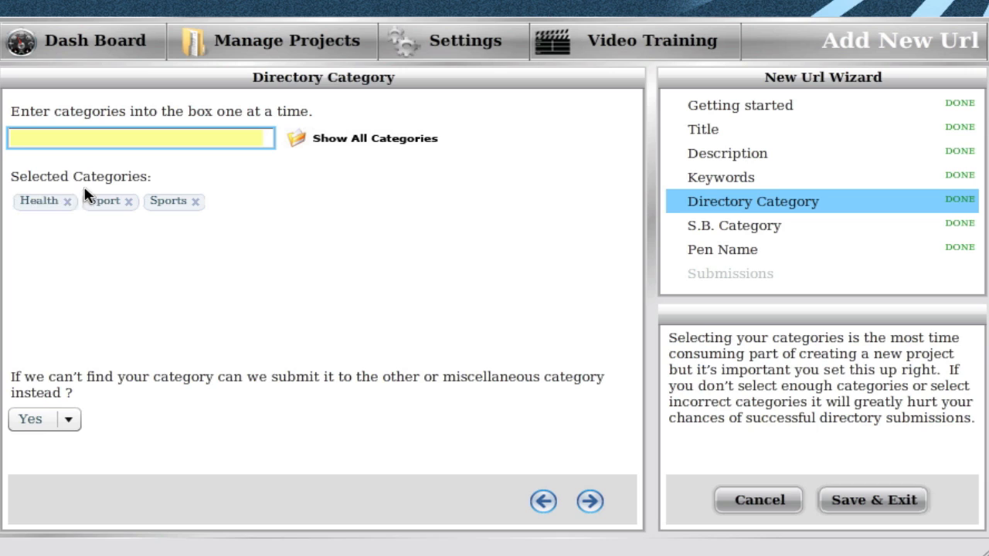
{"action": "mouse_move", "coordinate": [25, 196]}
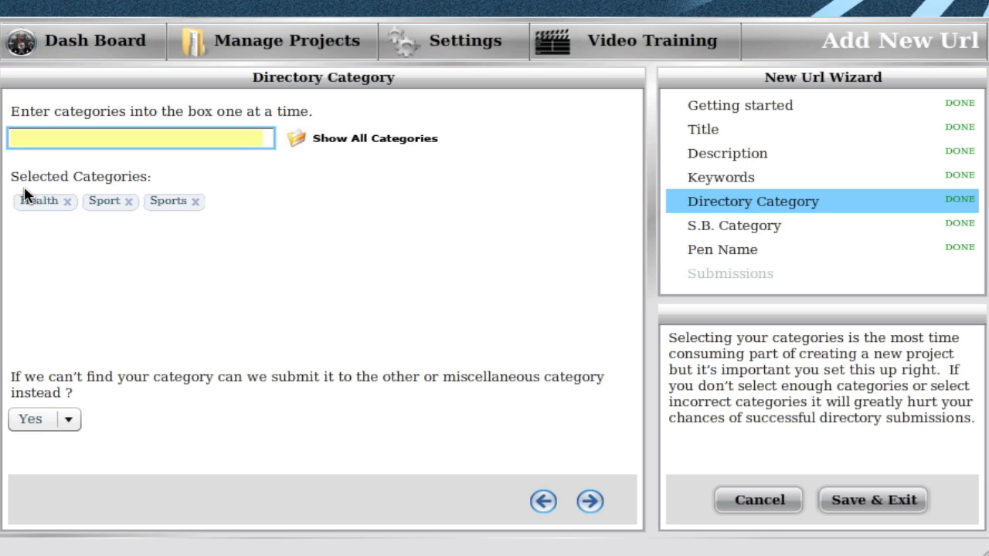
{"action": "mouse_move", "coordinate": [65, 302]}
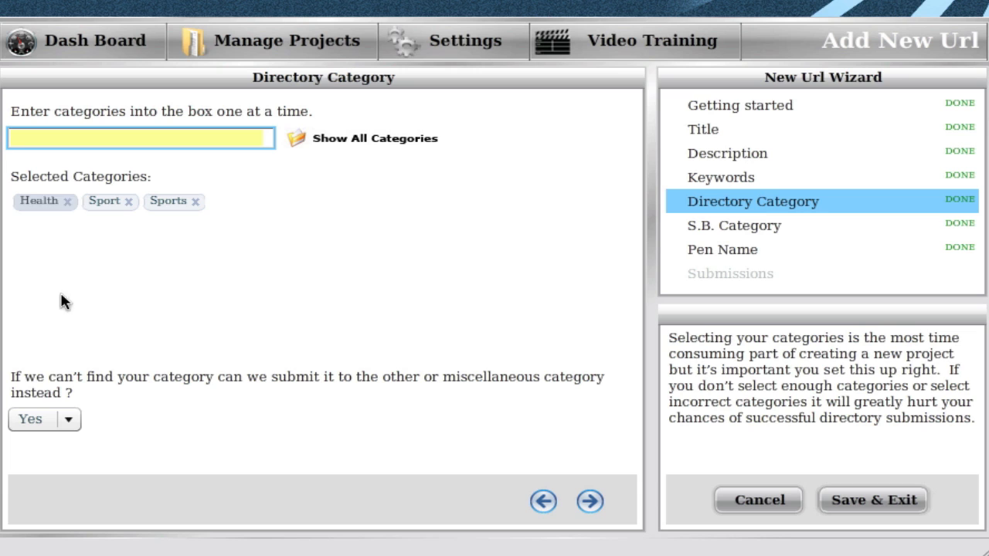
{"action": "mouse_move", "coordinate": [126, 437]}
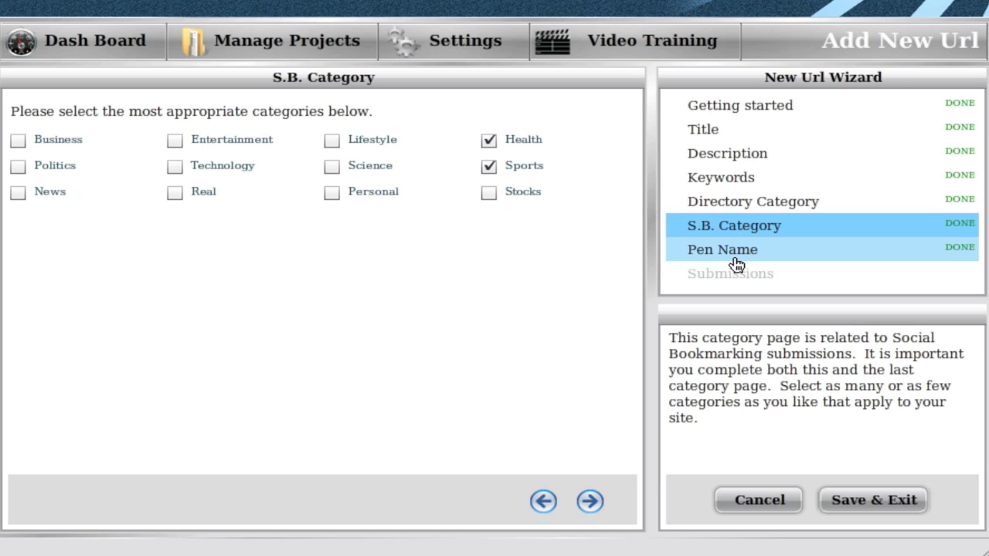
{"action": "left_click", "coordinate": [739, 105]}
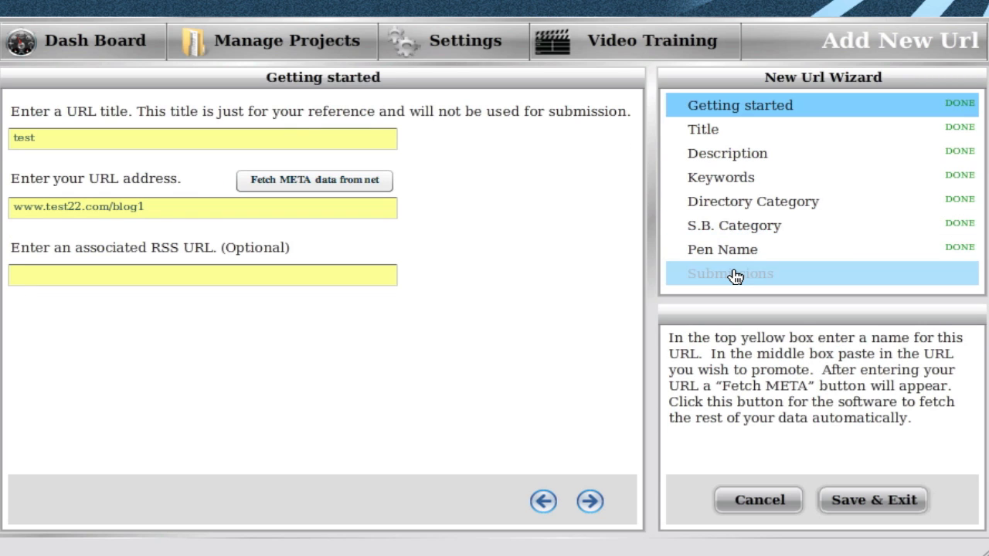
{"action": "left_click", "coordinate": [589, 502]}
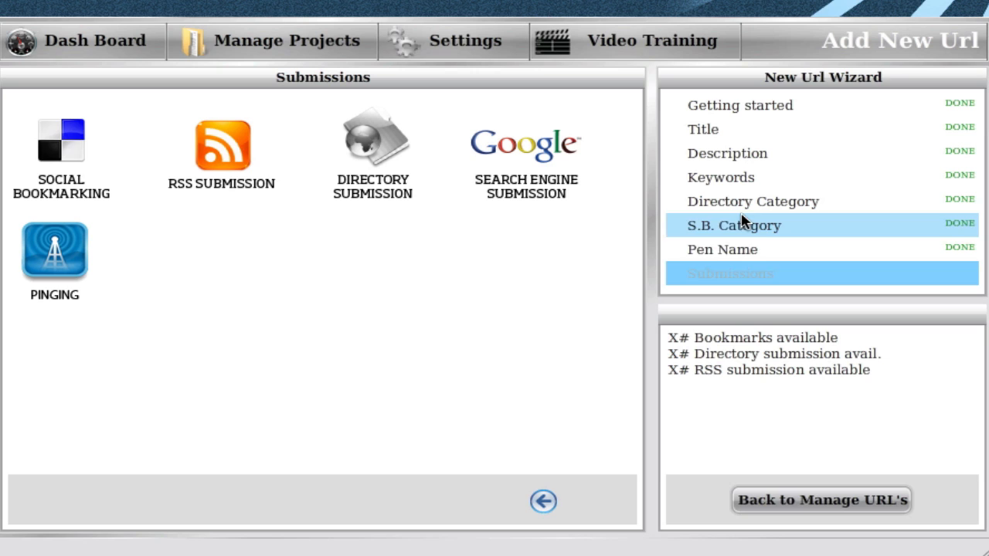
{"action": "mouse_move", "coordinate": [495, 287]}
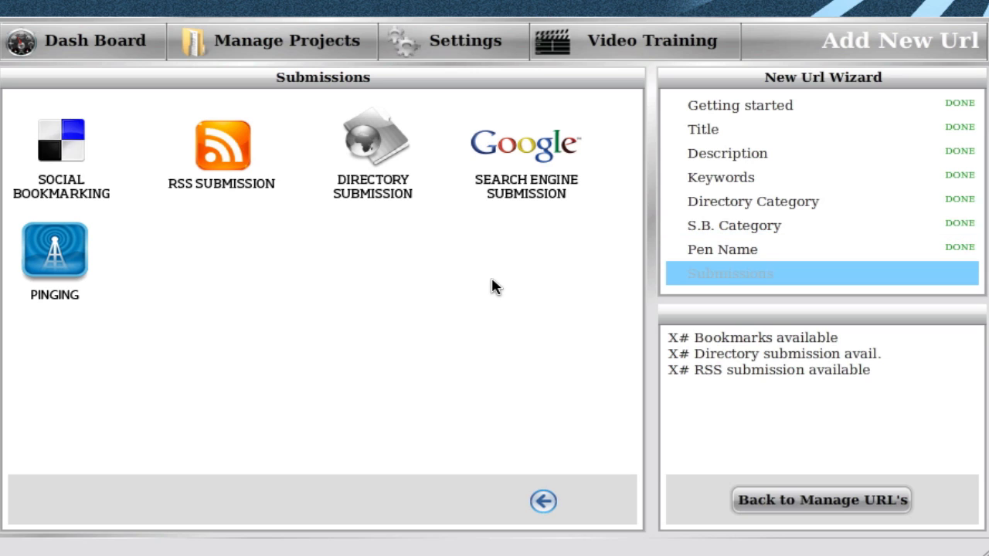
{"action": "mouse_move", "coordinate": [463, 287]}
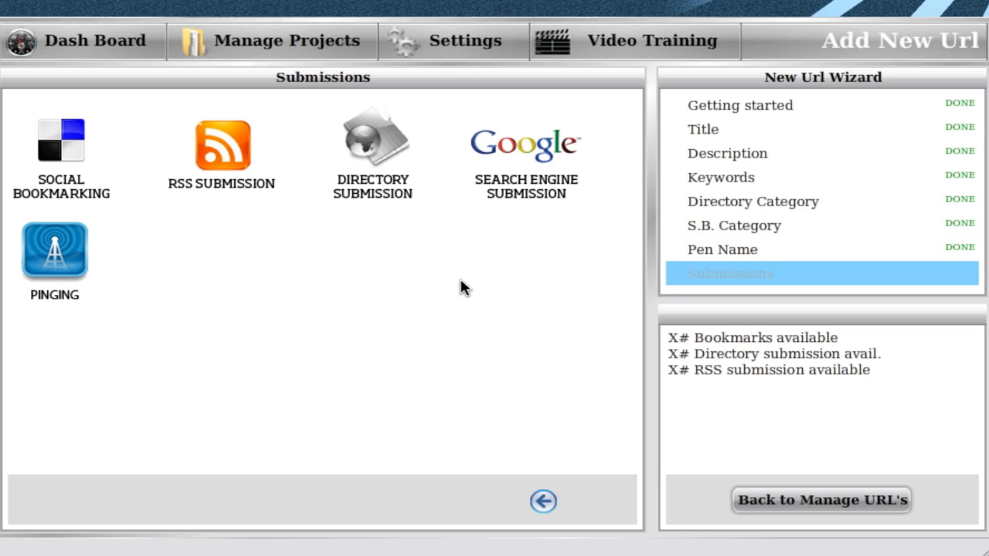
{"action": "mouse_move", "coordinate": [384, 155]}
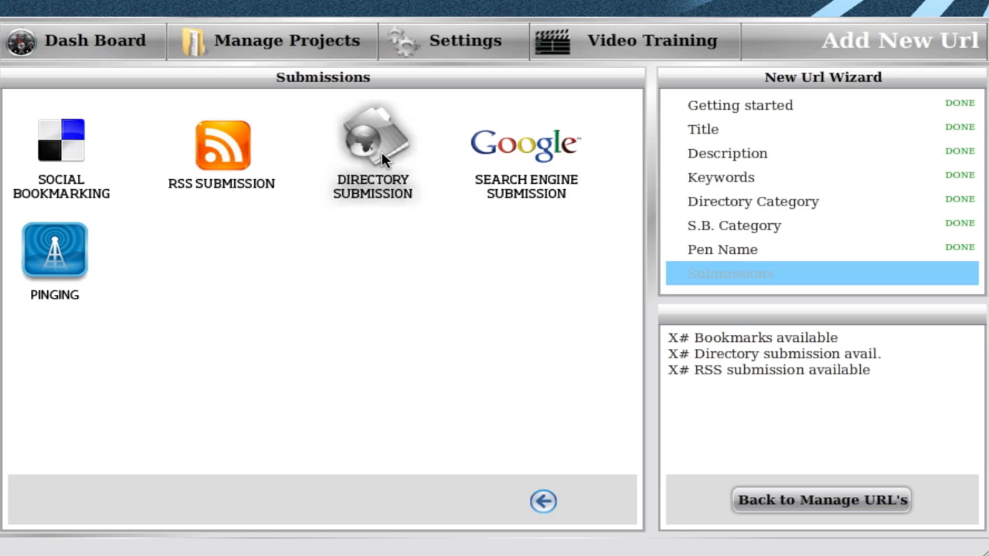
{"action": "mouse_move", "coordinate": [376, 269]}
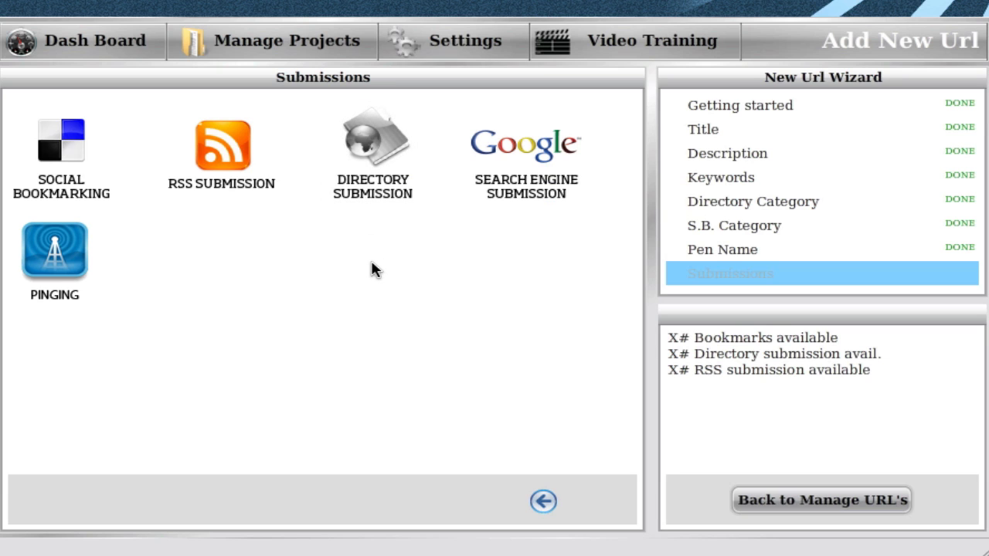
{"action": "mouse_move", "coordinate": [178, 214]}
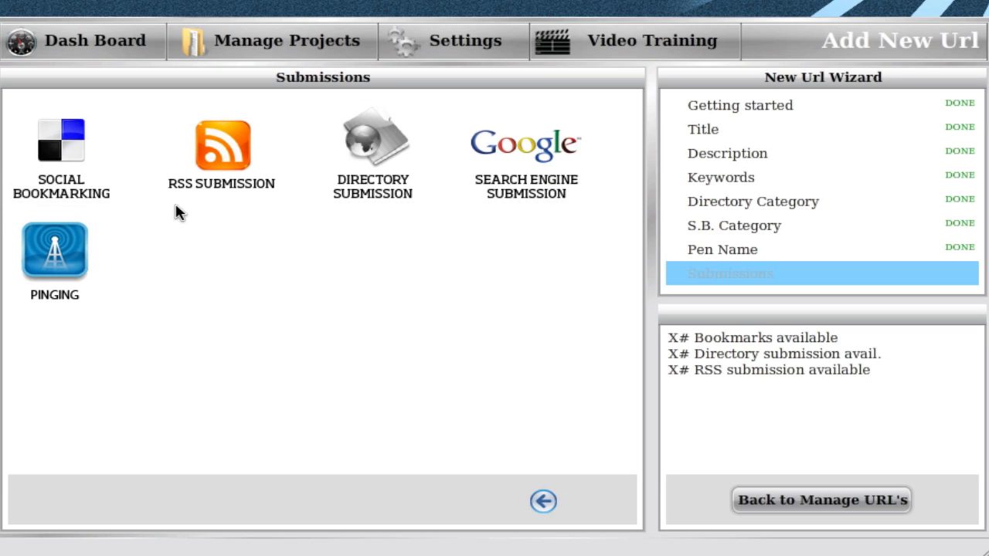
{"action": "mouse_move", "coordinate": [486, 247]}
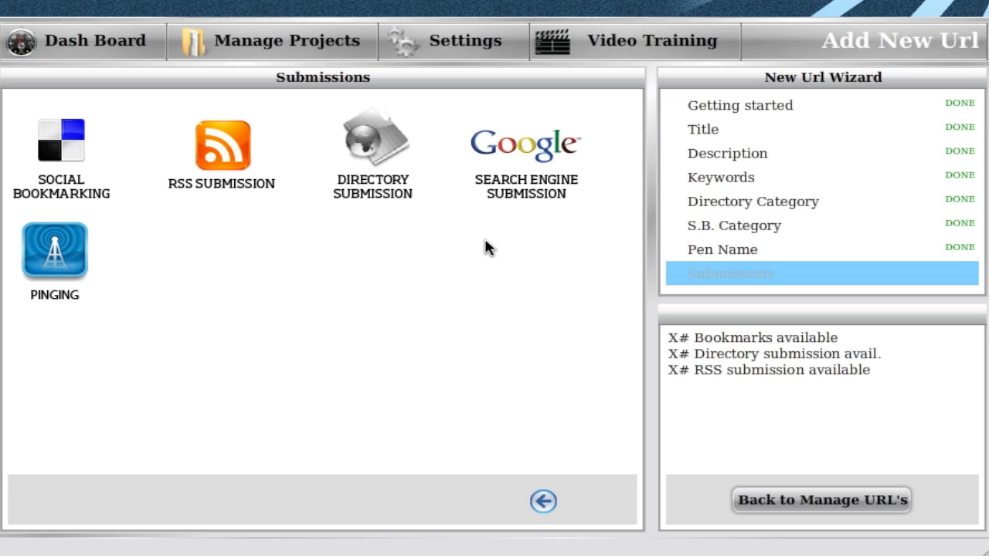
{"action": "mouse_move", "coordinate": [740, 97]}
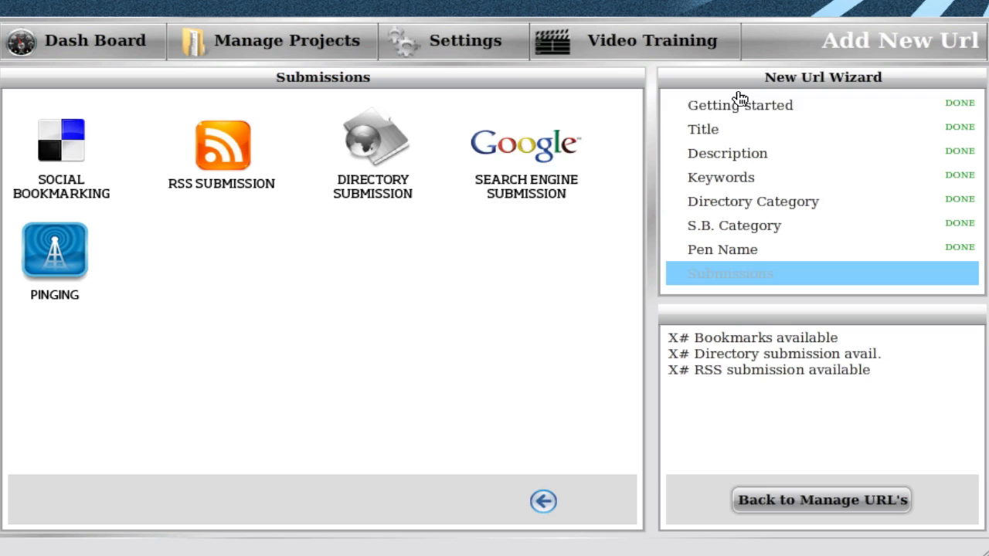
{"action": "left_click", "coordinate": [739, 105]}
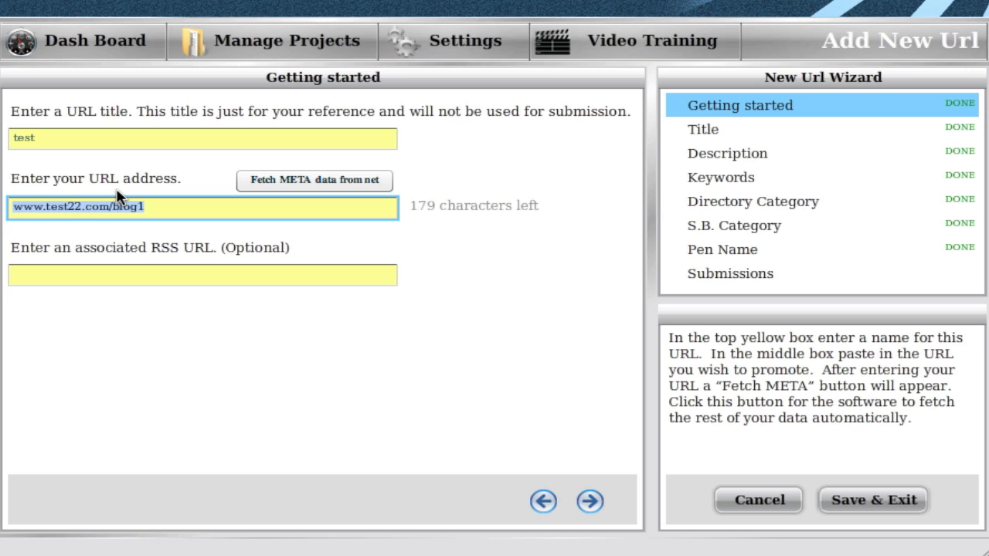
{"action": "mouse_move", "coordinate": [164, 210]}
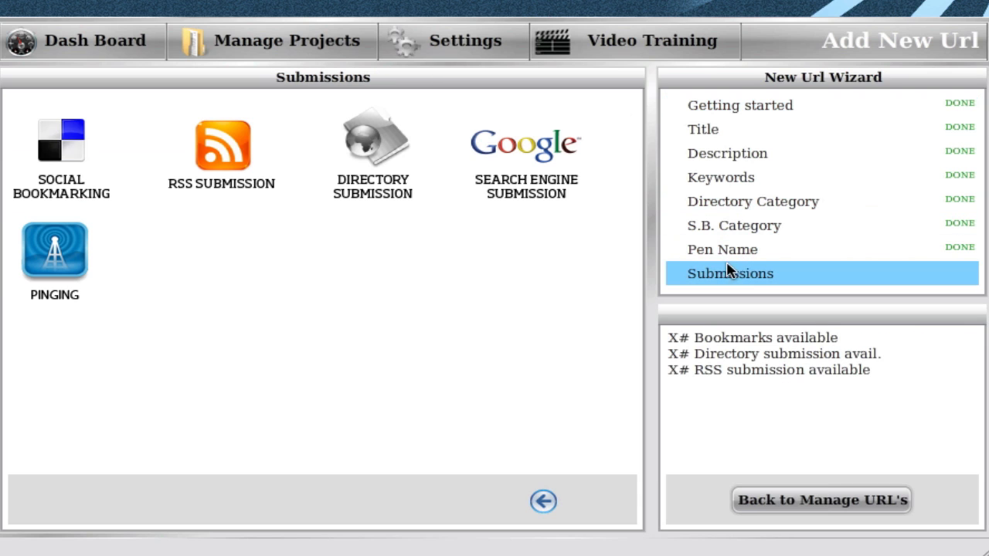
{"action": "mouse_move", "coordinate": [400, 233]}
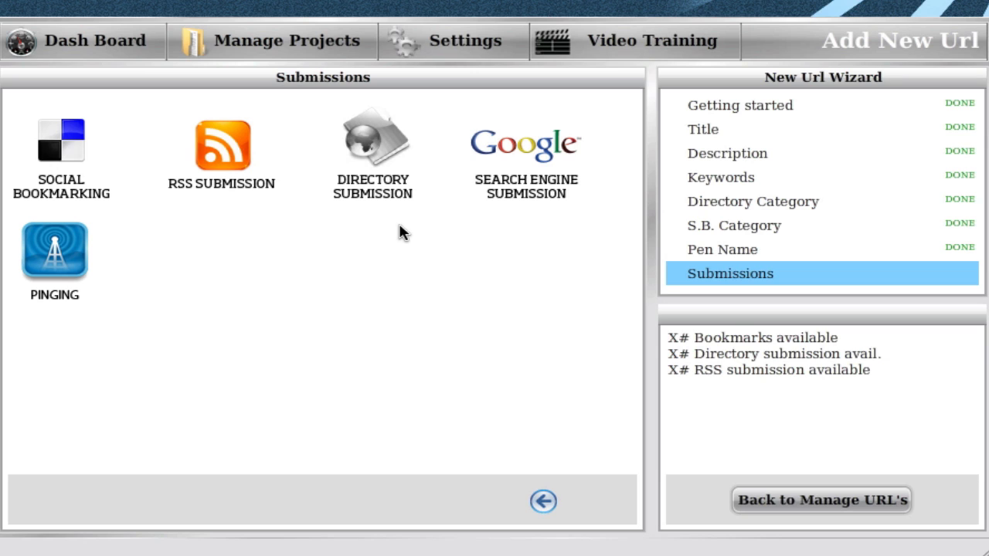
{"action": "mouse_move", "coordinate": [386, 228]}
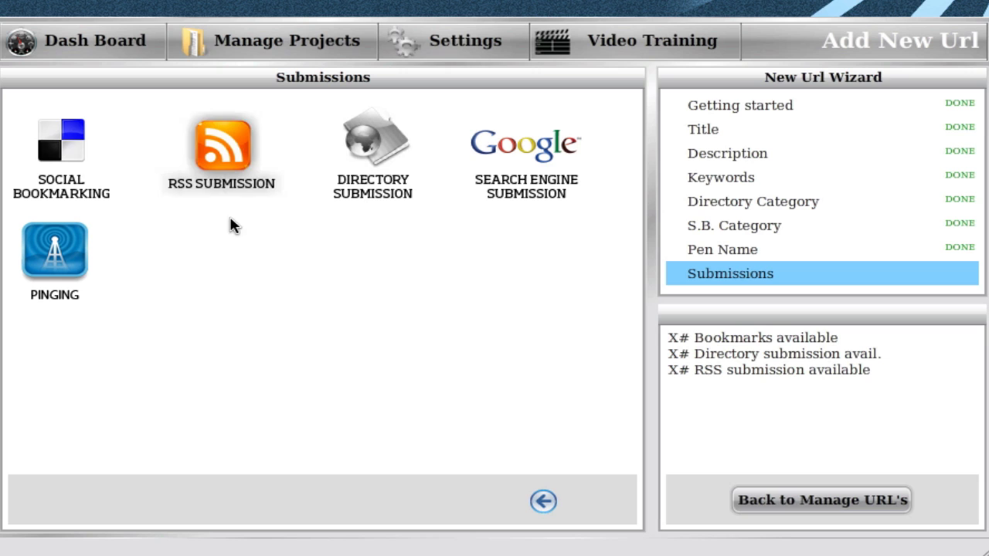
{"action": "mouse_move", "coordinate": [345, 275]}
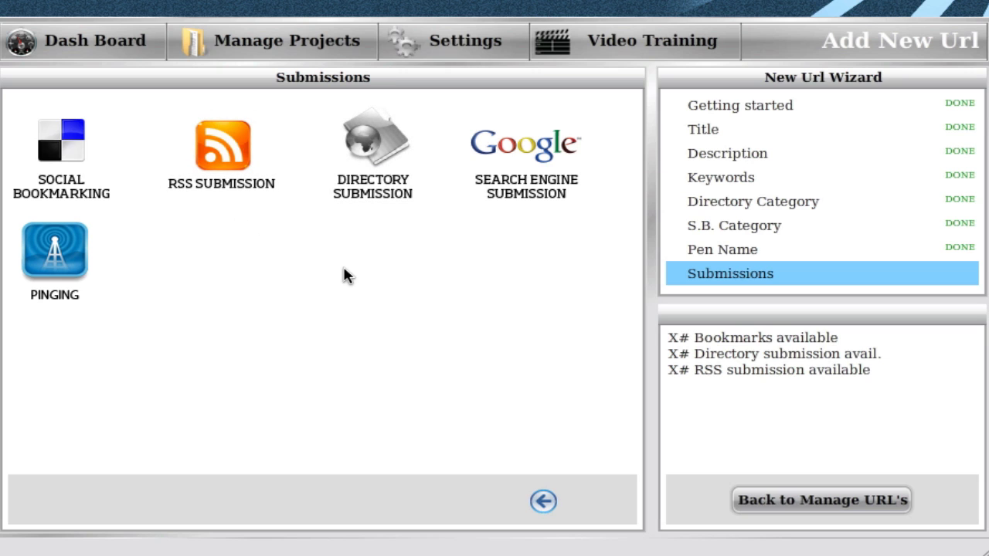
{"action": "mouse_move", "coordinate": [372, 143]}
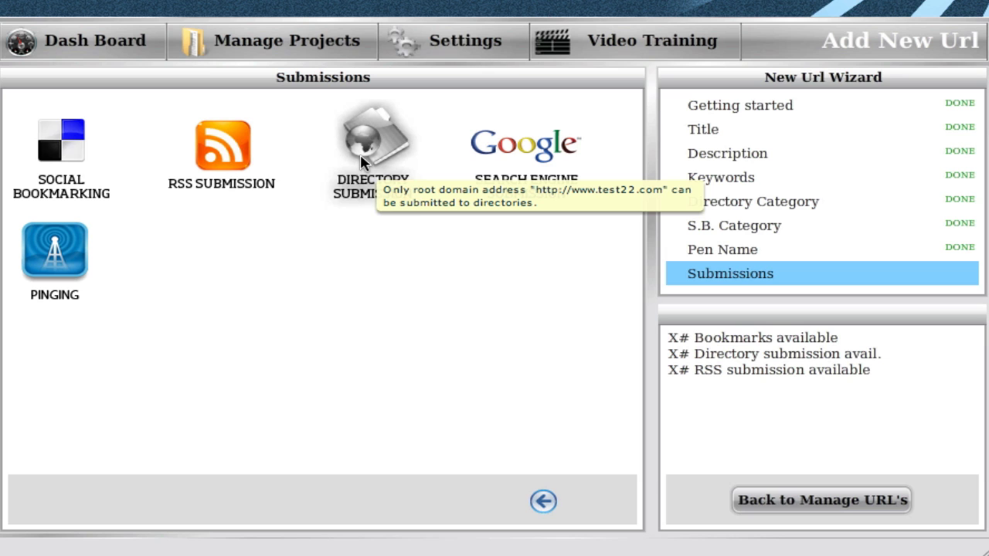
{"action": "mouse_move", "coordinate": [367, 222]}
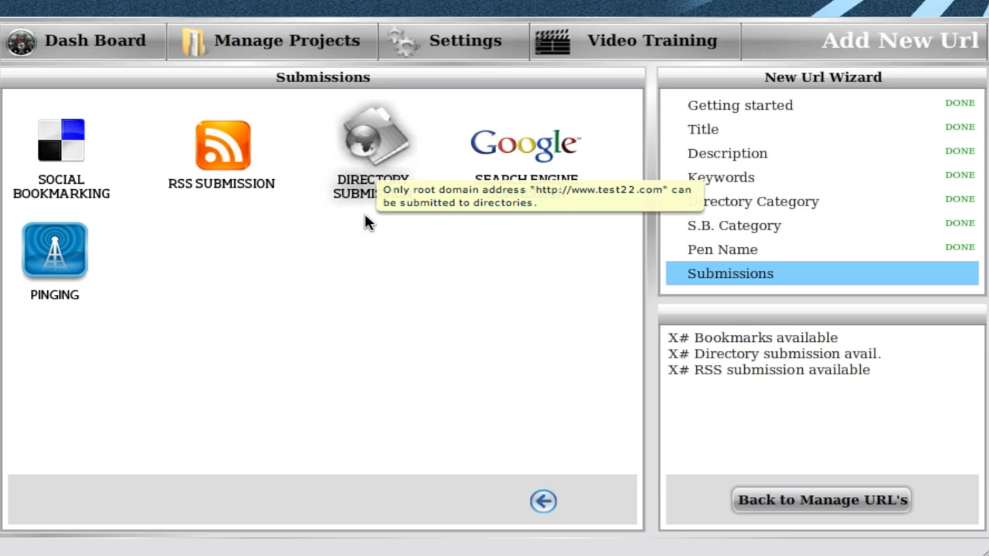
{"action": "left_click", "coordinate": [739, 105]}
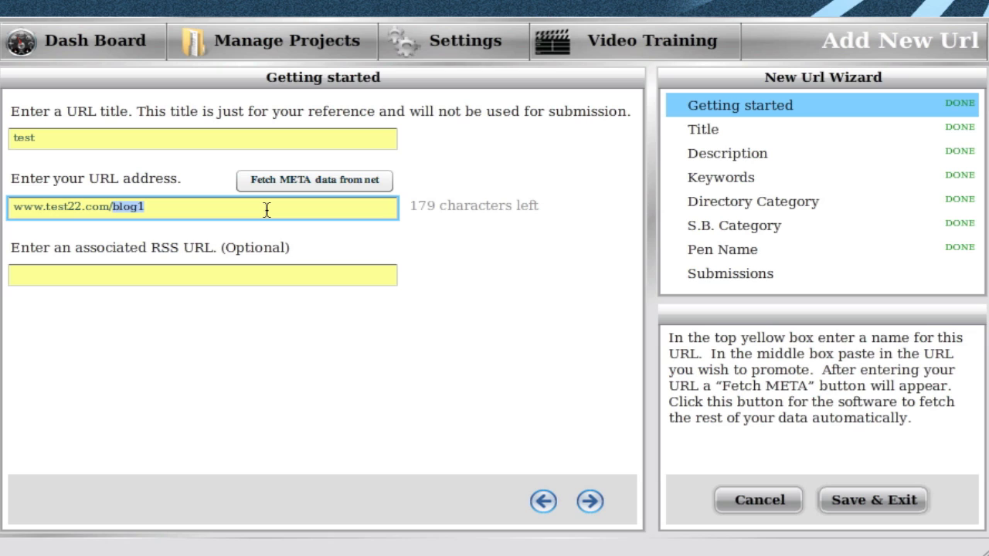
{"action": "key", "text": "Backspace"}
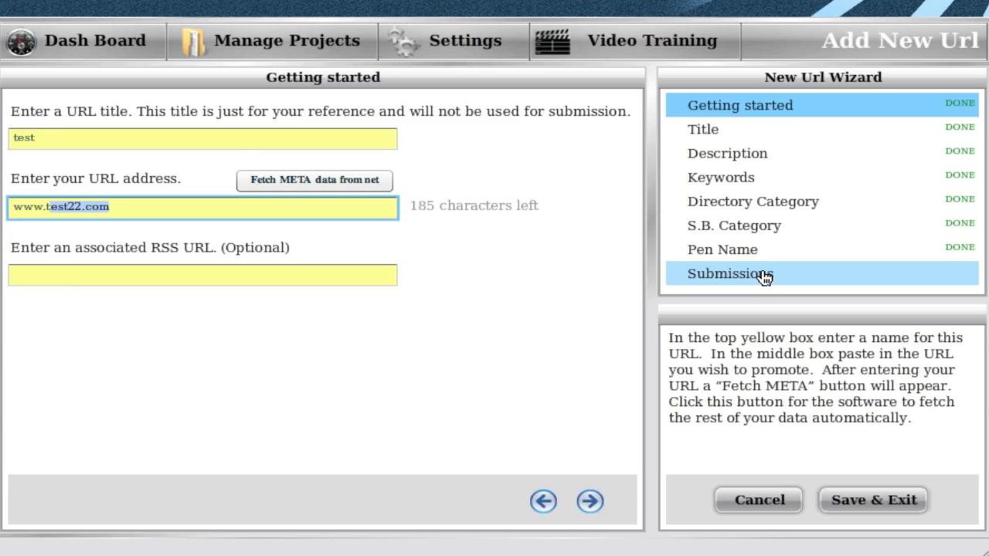
{"action": "left_click", "coordinate": [729, 273]}
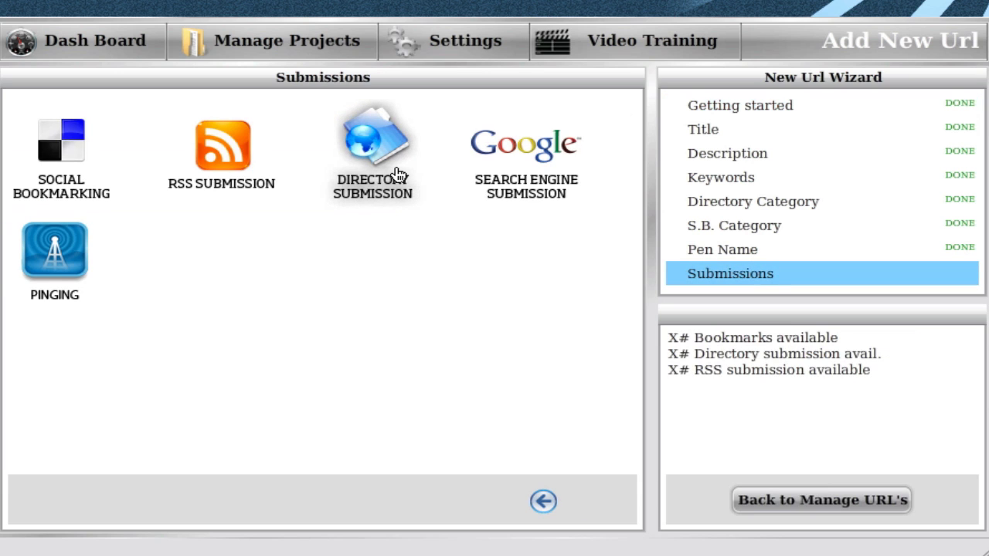
{"action": "left_click", "coordinate": [373, 143]}
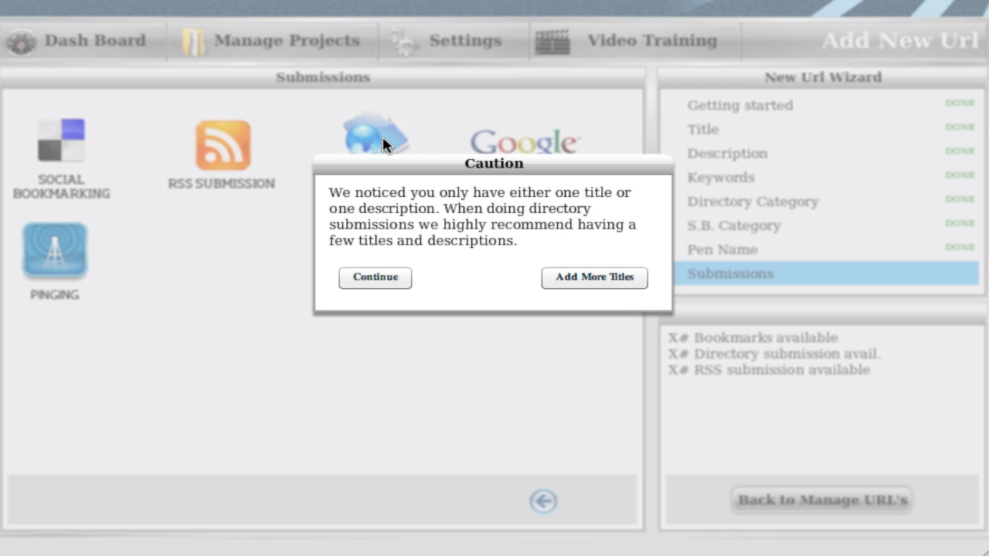
{"action": "mouse_move", "coordinate": [386, 162]}
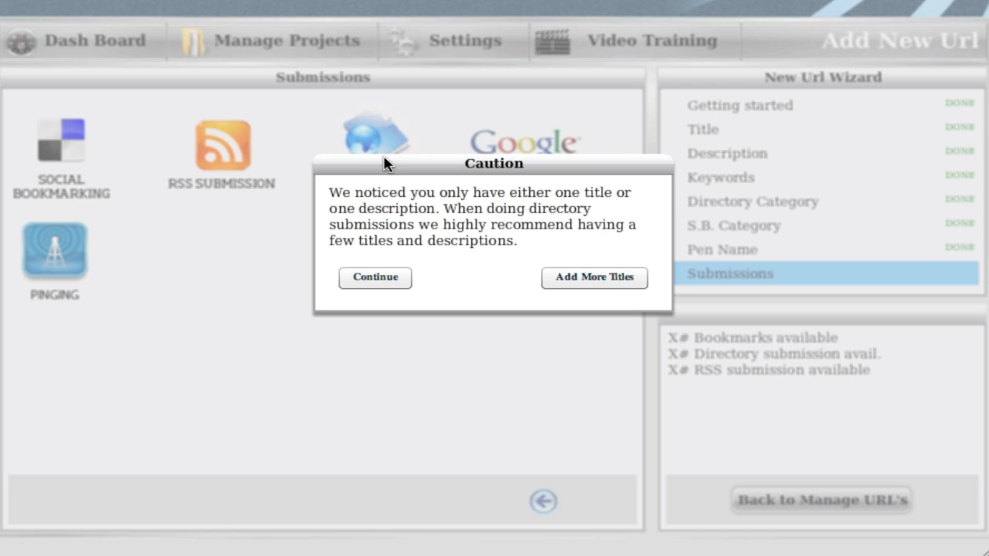
{"action": "mouse_move", "coordinate": [386, 171]}
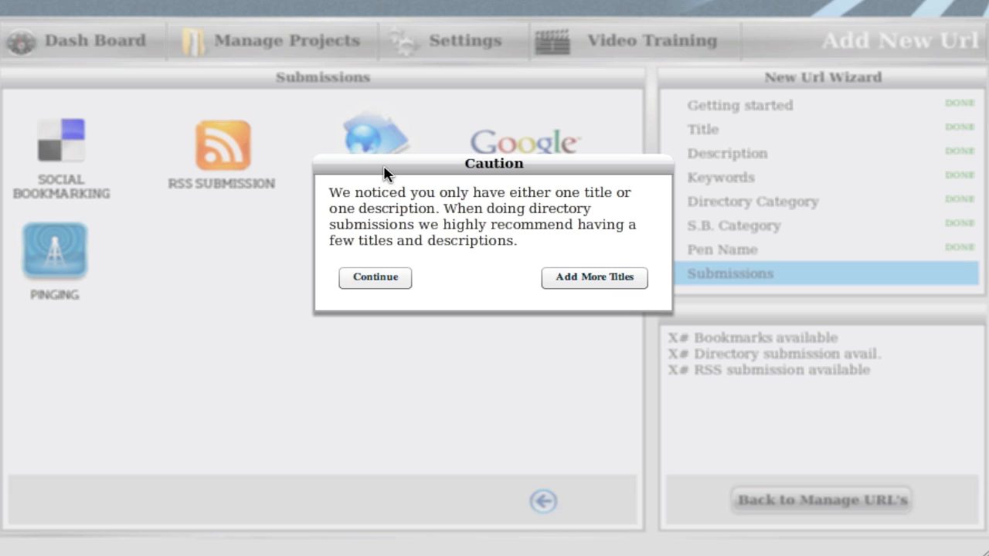
{"action": "mouse_move", "coordinate": [591, 280]}
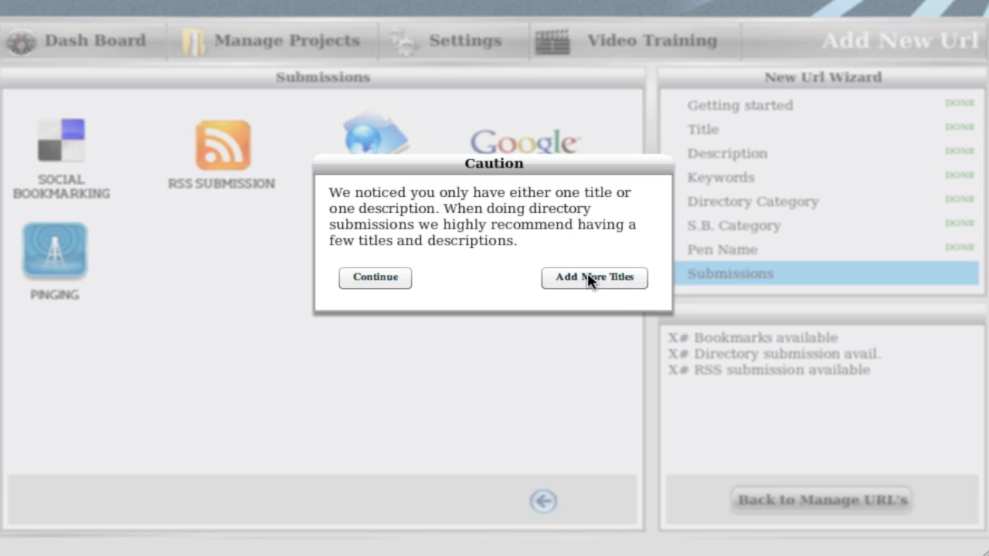
{"action": "mouse_move", "coordinate": [440, 213]}
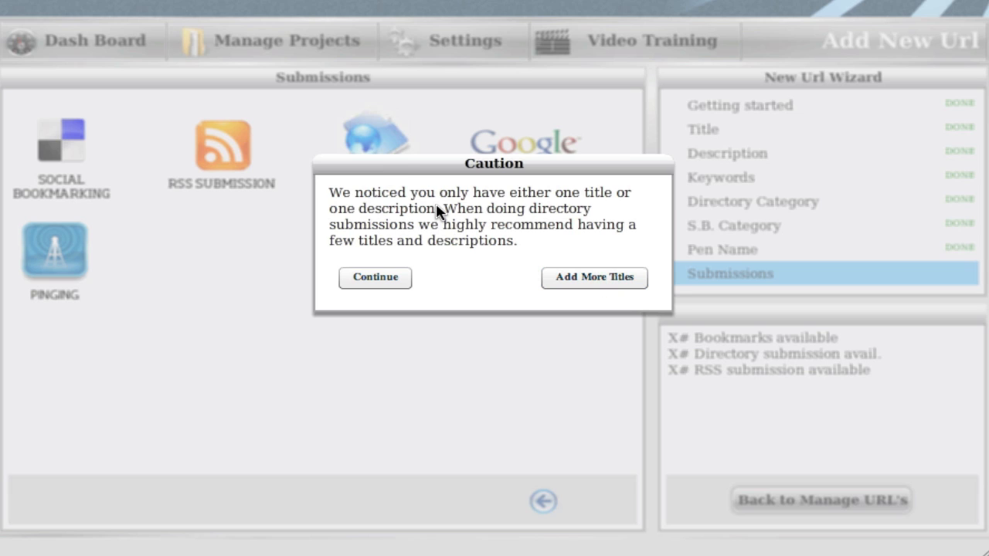
{"action": "mouse_move", "coordinate": [394, 152]}
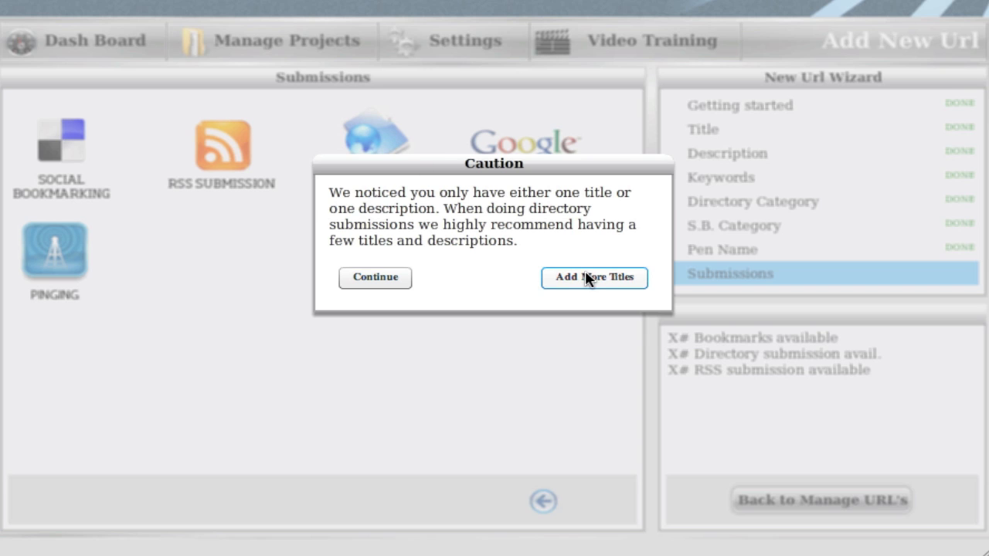
- Add a second title 'titel' and type a second description in the next box
{"action": "left_click", "coordinate": [594, 277]}
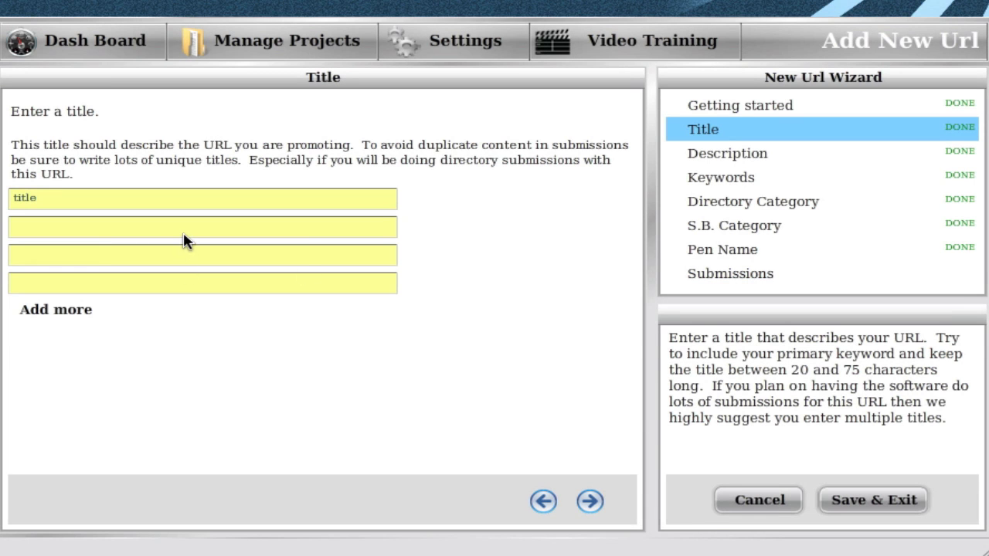
{"action": "type", "text": "titel"}
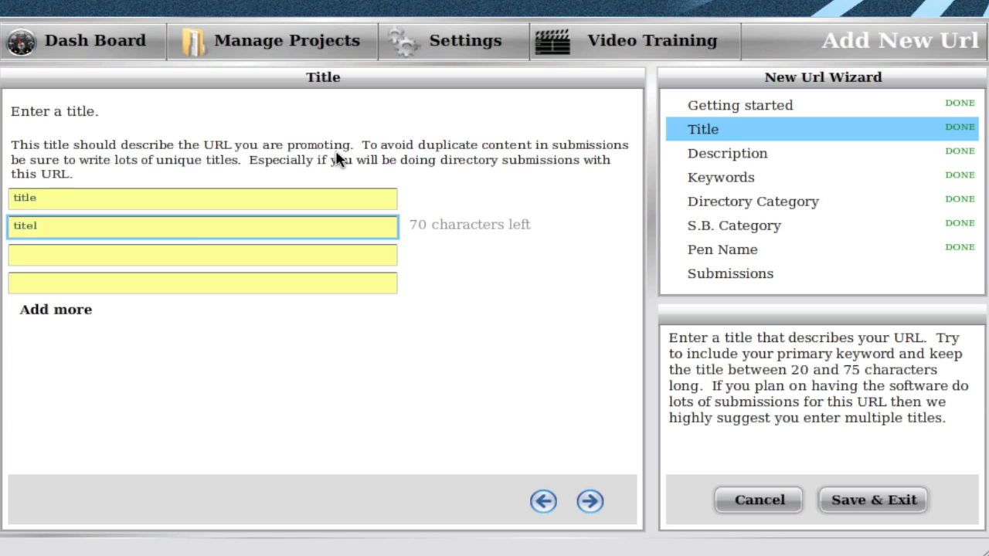
{"action": "left_click", "coordinate": [589, 502]}
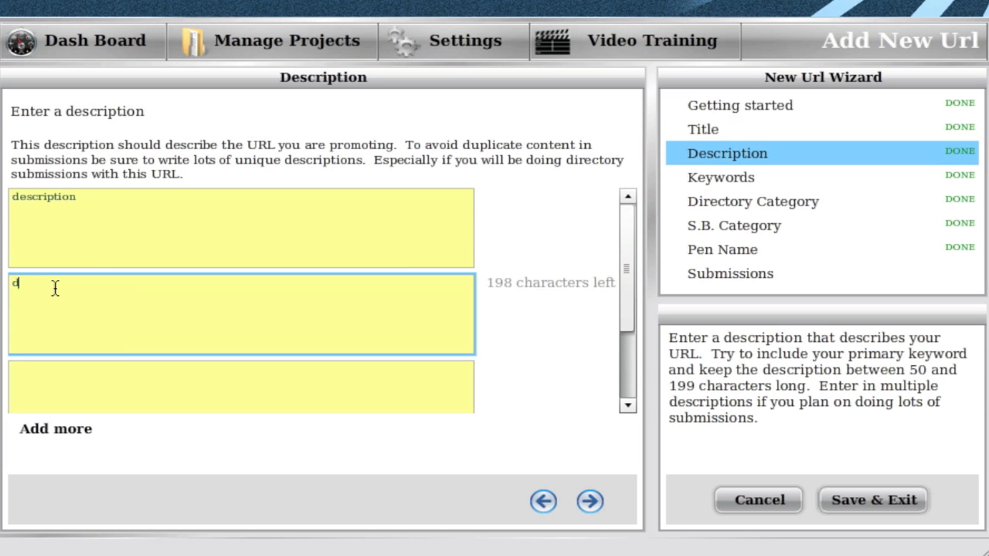
{"action": "type", "text": "escer"}
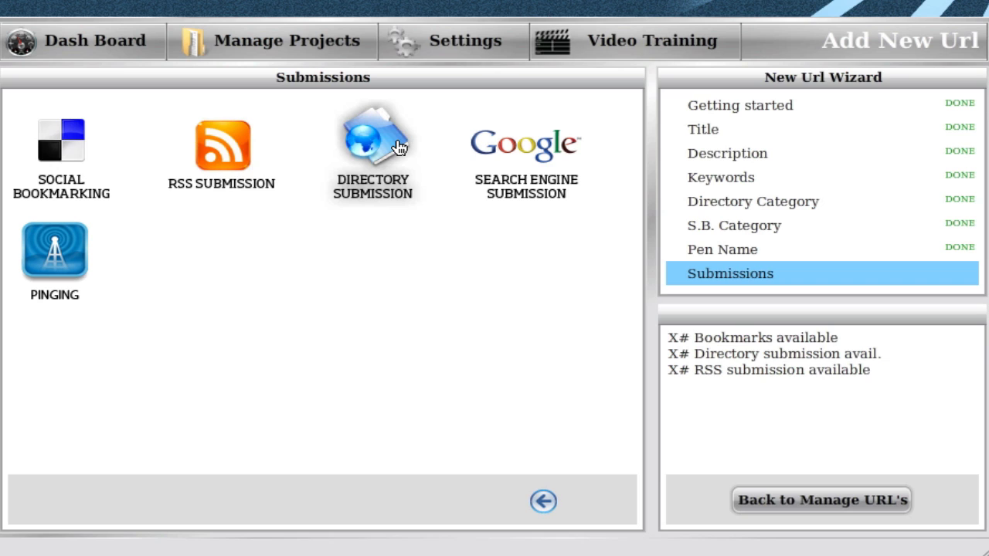
{"action": "mouse_move", "coordinate": [384, 149]}
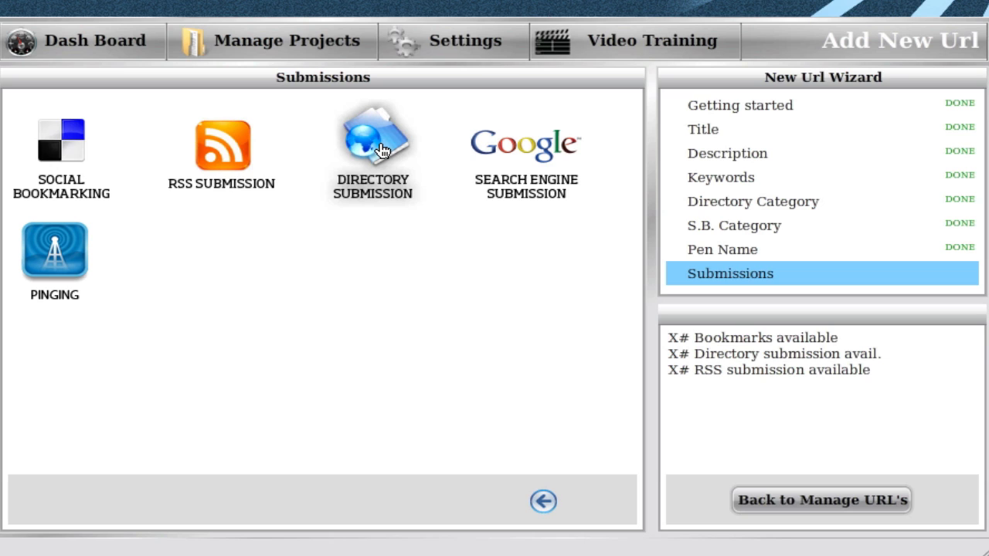
{"action": "mouse_move", "coordinate": [382, 153]}
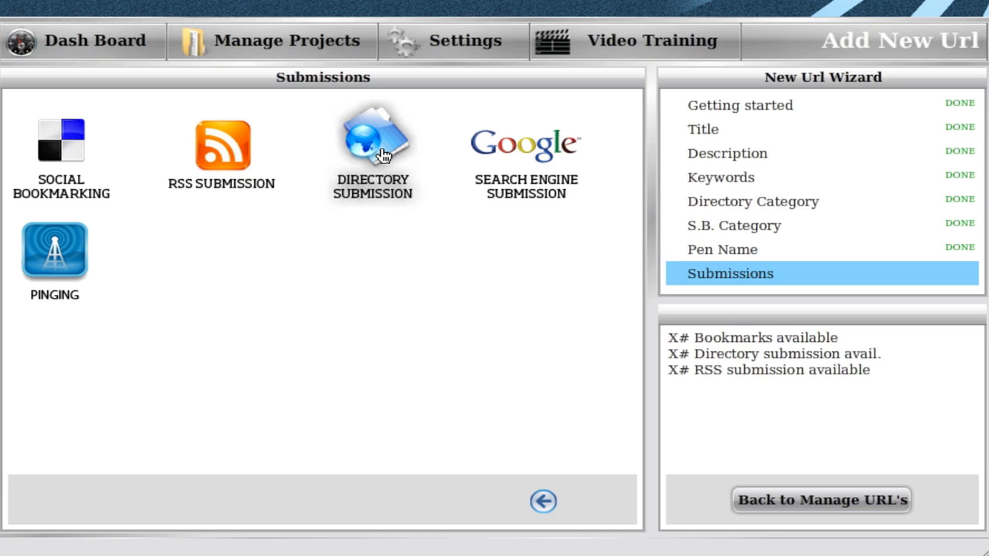
{"action": "mouse_move", "coordinate": [159, 152]}
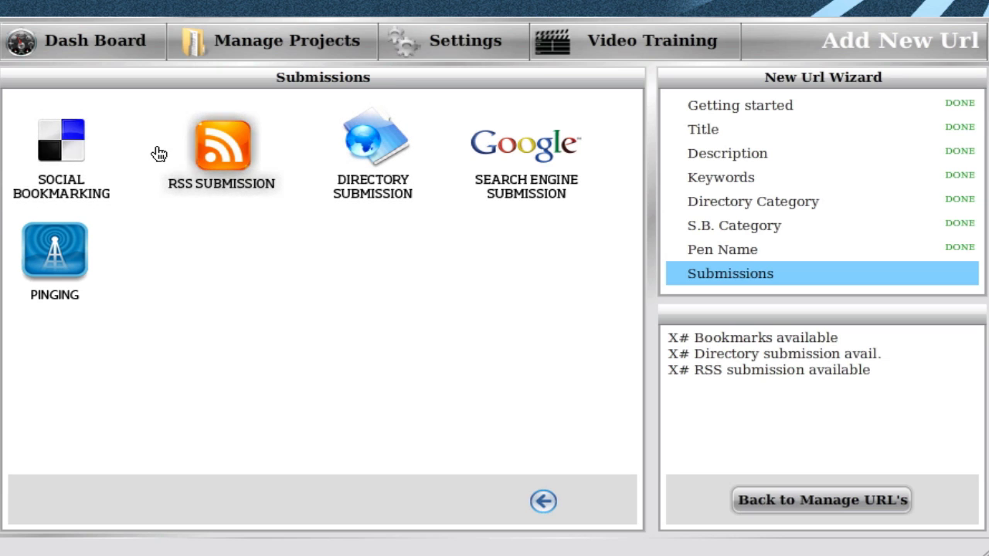
{"action": "mouse_move", "coordinate": [83, 141]}
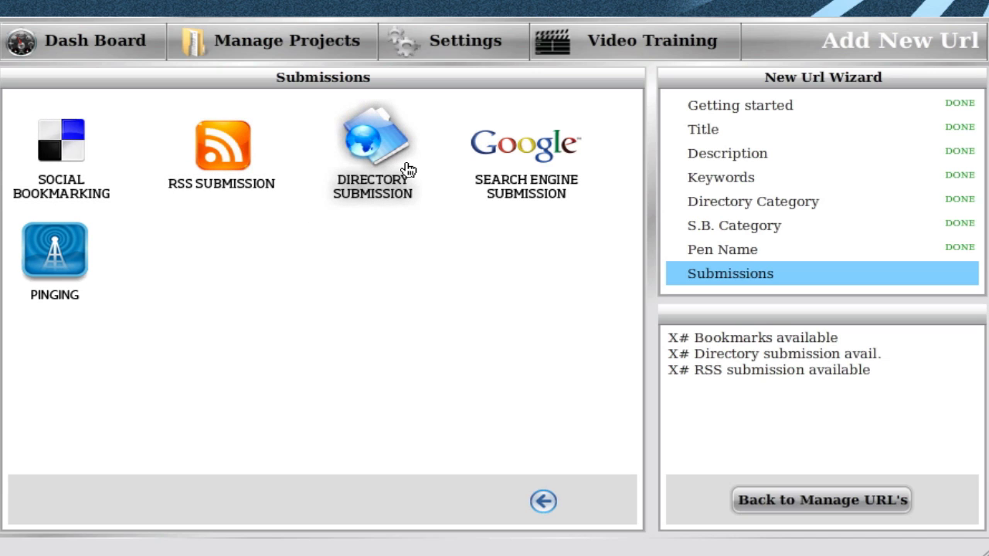
{"action": "mouse_move", "coordinate": [231, 170]}
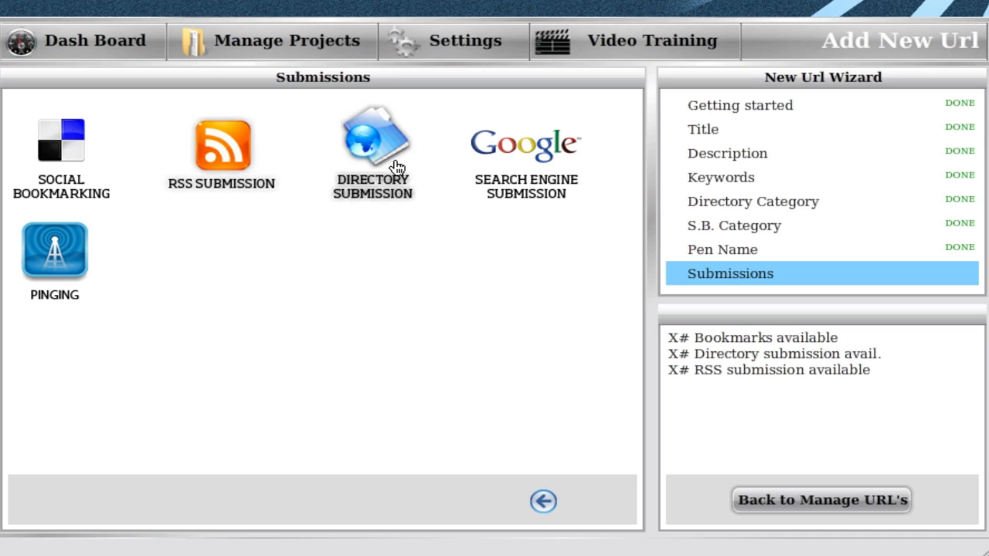
{"action": "mouse_move", "coordinate": [392, 135]}
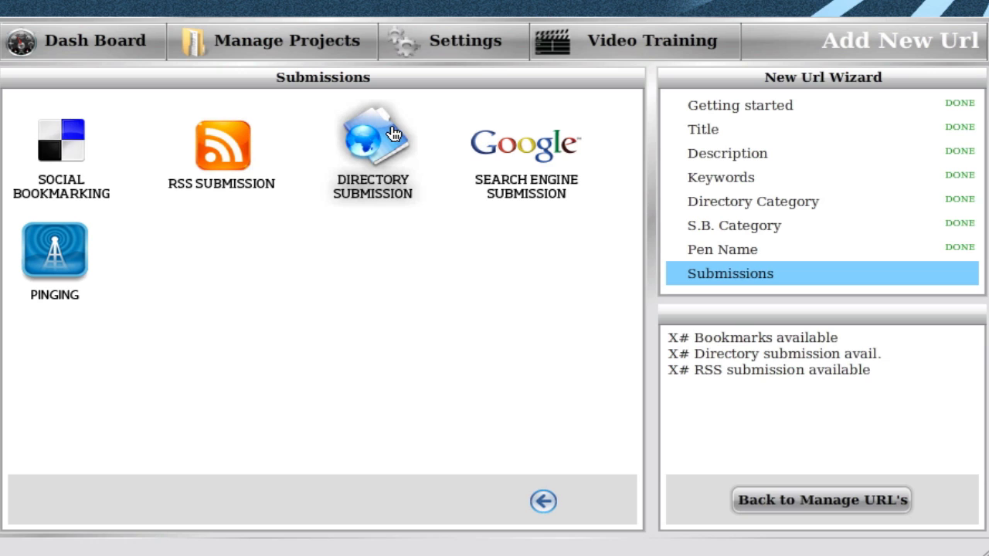
{"action": "mouse_move", "coordinate": [386, 139]}
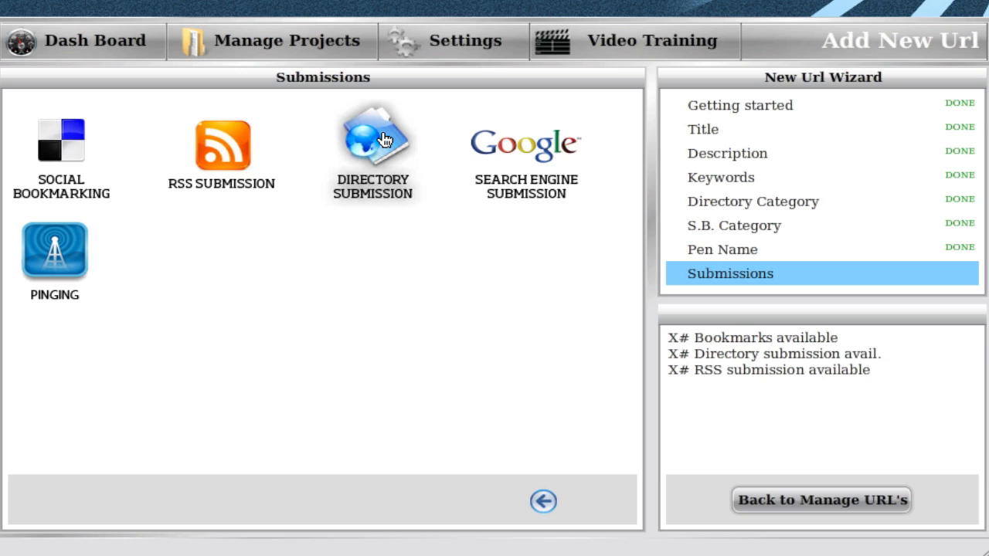
- Open the Directory Submission list and scroll through the checked Health and Sports sites
{"action": "left_click", "coordinate": [373, 143]}
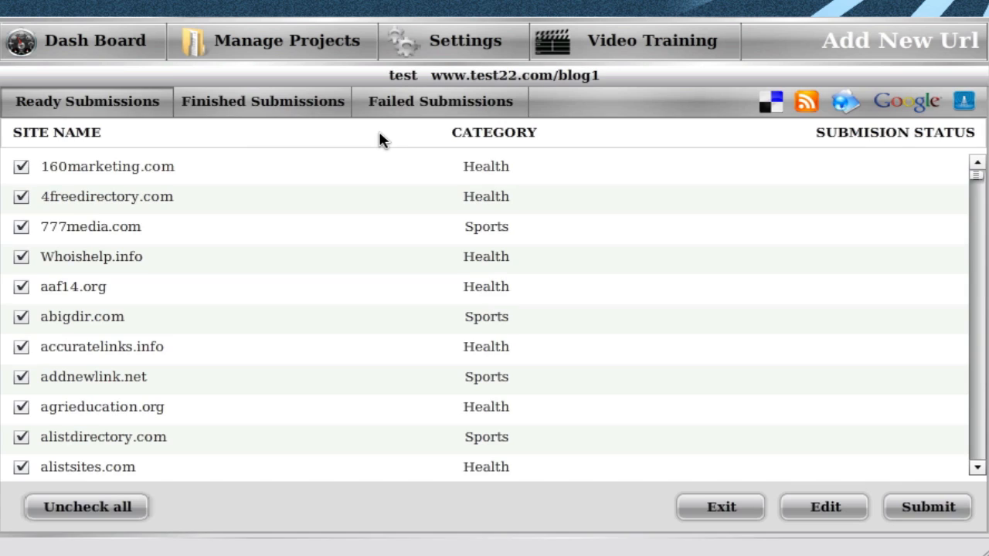
{"action": "mouse_move", "coordinate": [452, 149]}
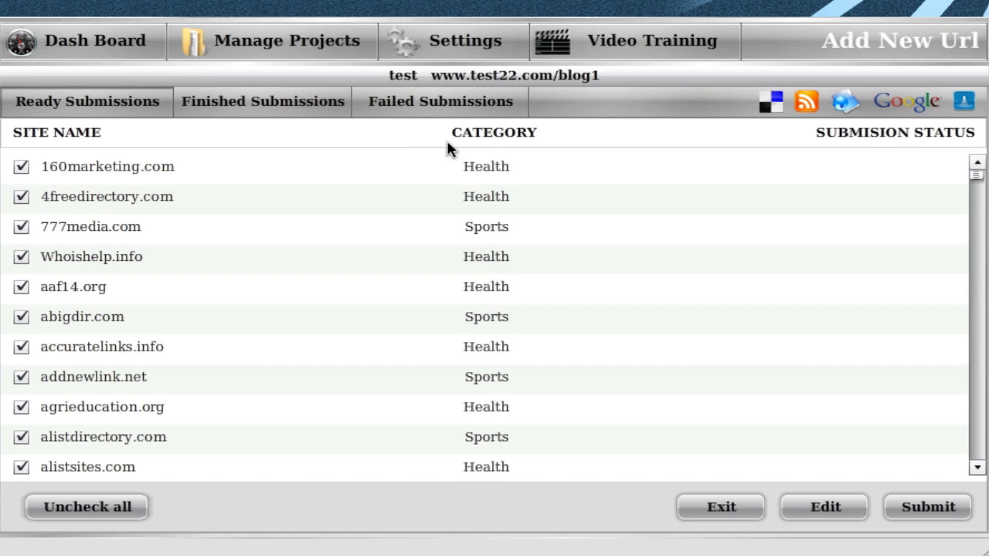
{"action": "mouse_move", "coordinate": [479, 159]}
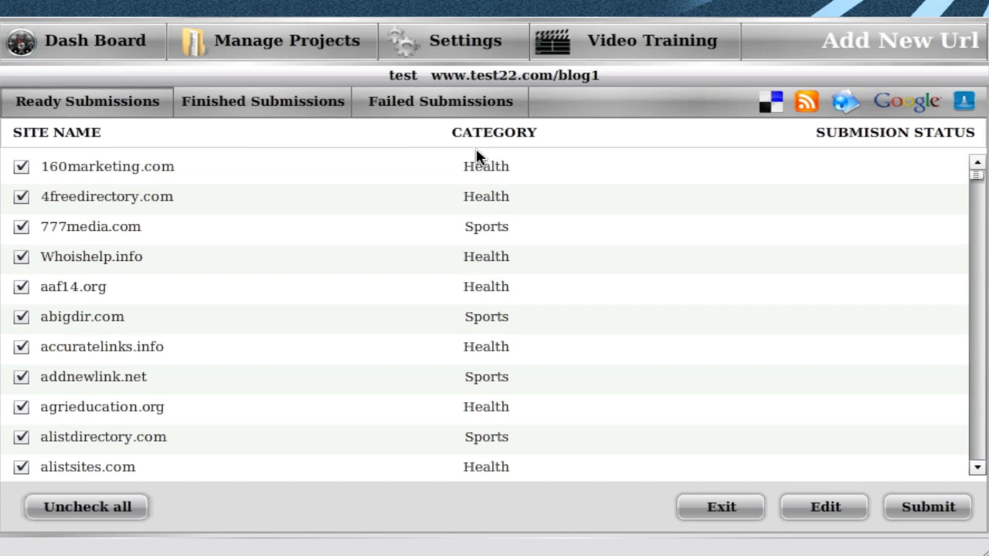
{"action": "mouse_move", "coordinate": [479, 158]}
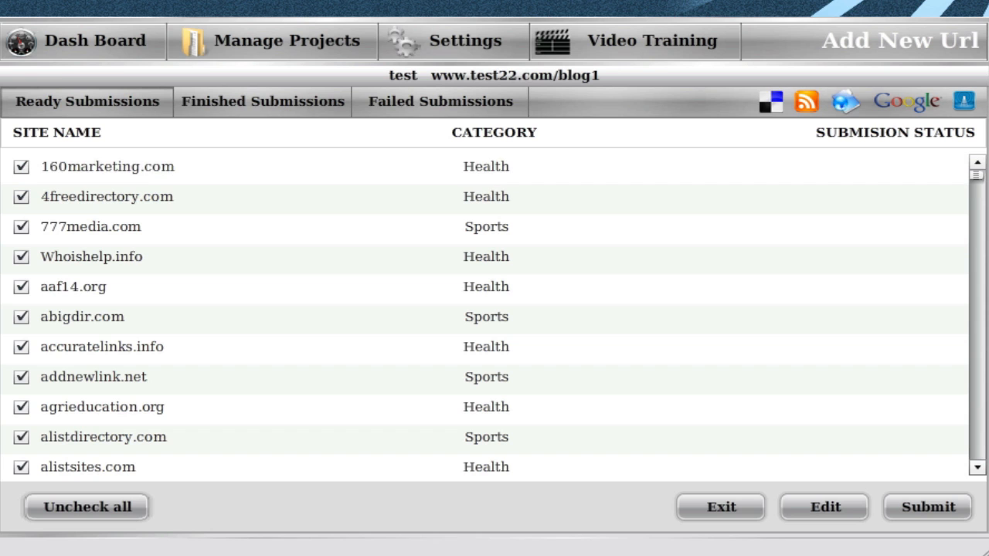
{"action": "scroll", "scroll_direction": "down", "scroll_amount": 3}
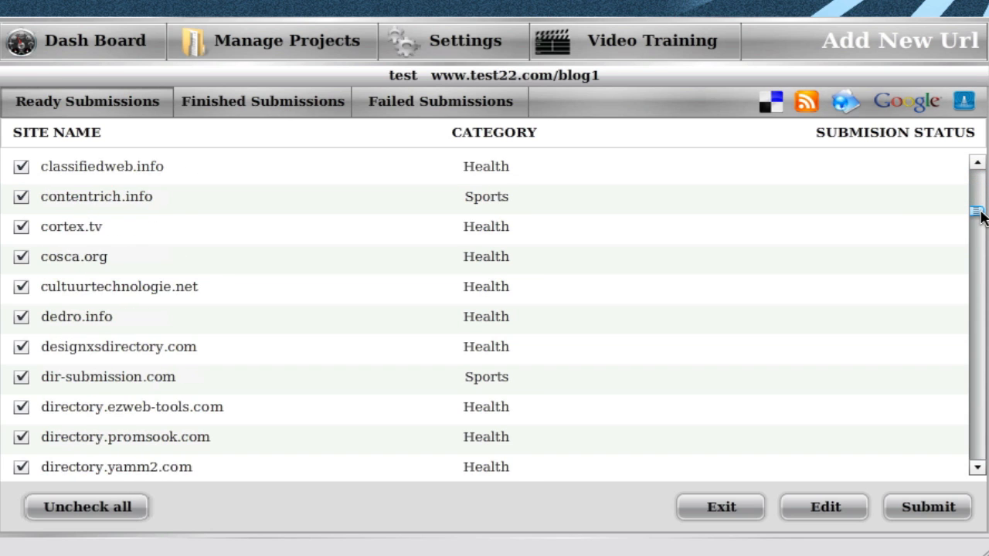
{"action": "scroll", "scroll_direction": "down", "scroll_amount": 3}
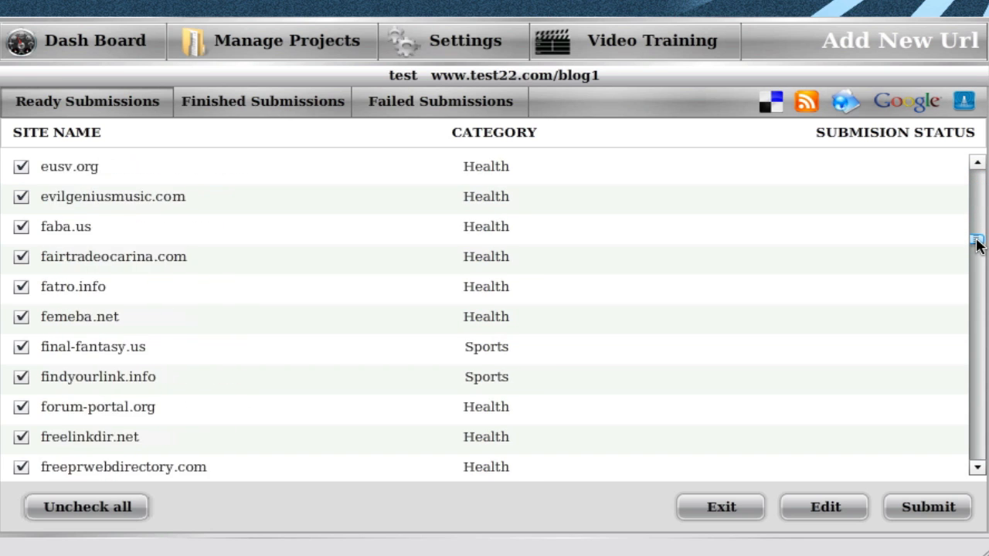
{"action": "scroll", "scroll_direction": "down", "scroll_amount": 3}
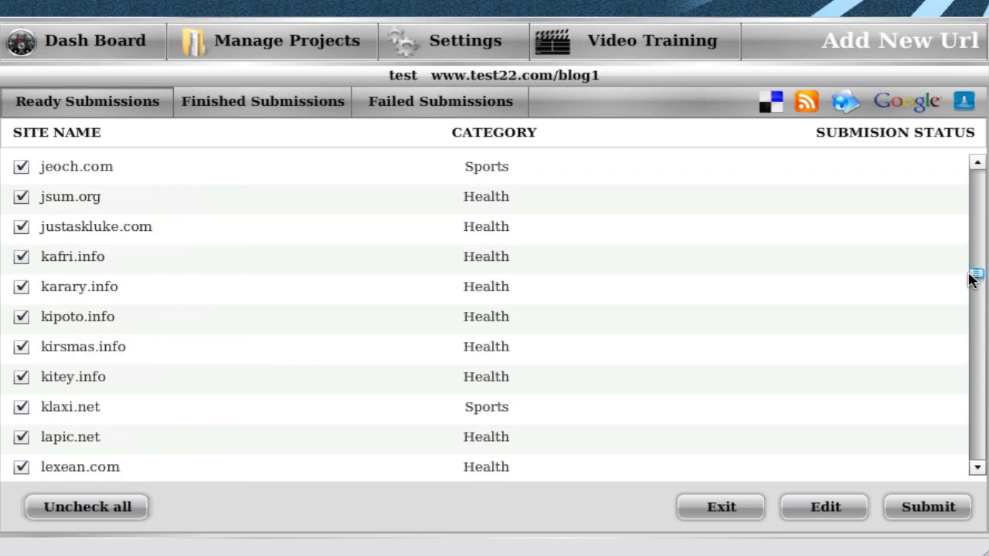
{"action": "scroll", "scroll_direction": "down", "scroll_amount": 3}
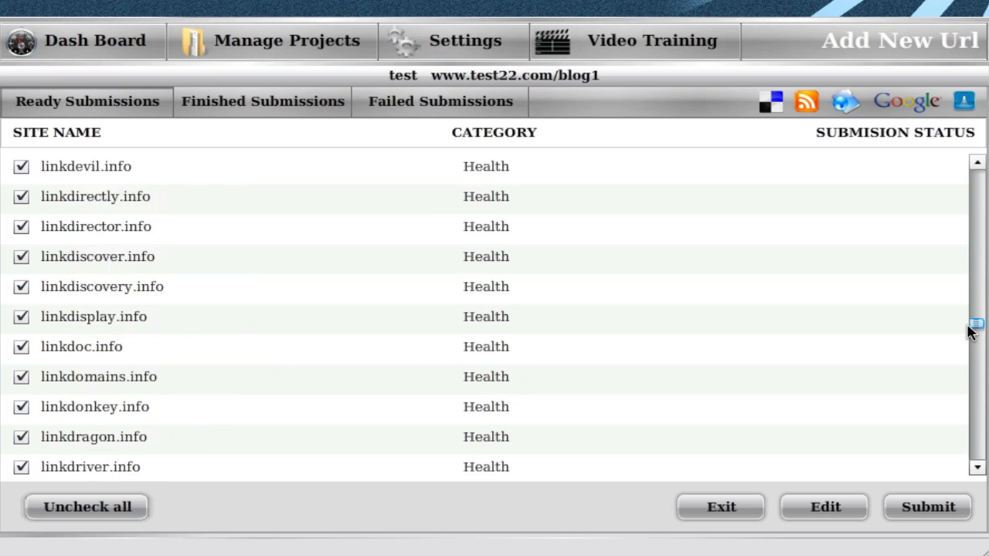
{"action": "scroll", "scroll_direction": "down", "scroll_amount": 3}
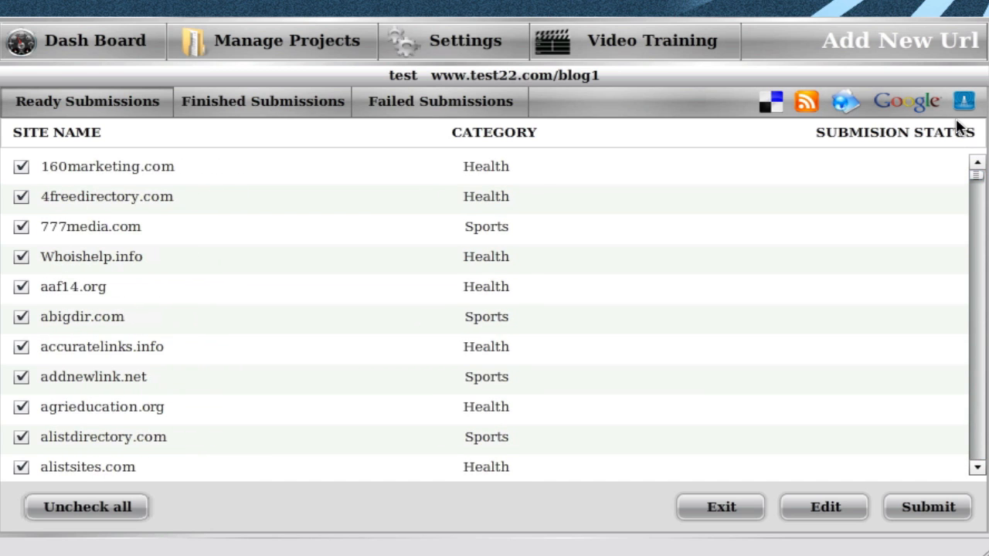
{"action": "mouse_move", "coordinate": [498, 172]}
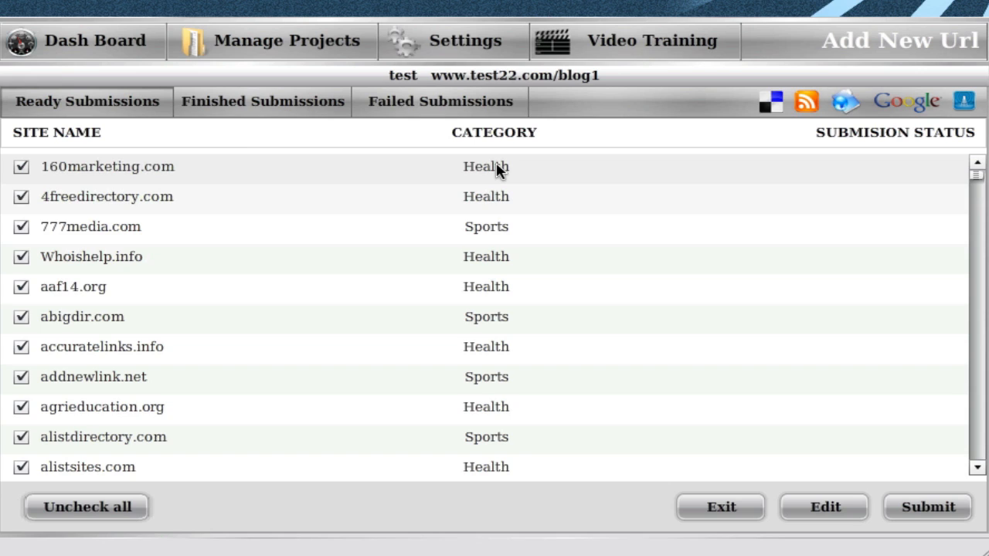
{"action": "mouse_move", "coordinate": [901, 409]}
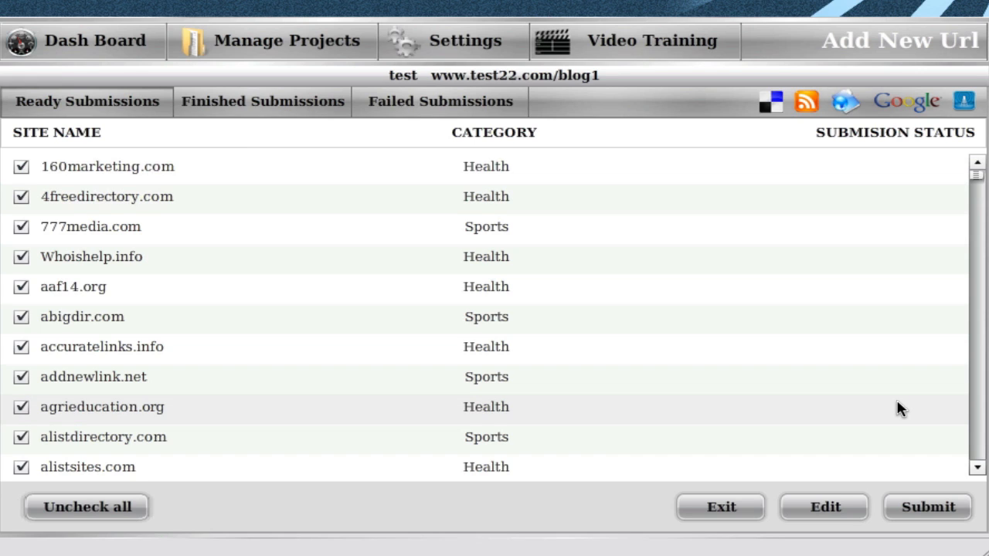
{"action": "mouse_move", "coordinate": [923, 417]}
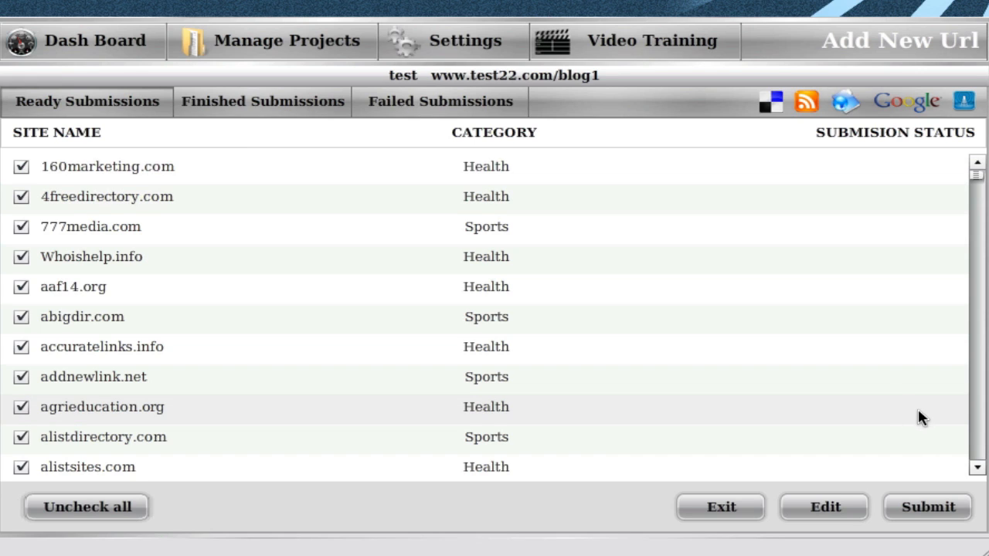
{"action": "mouse_move", "coordinate": [863, 339]}
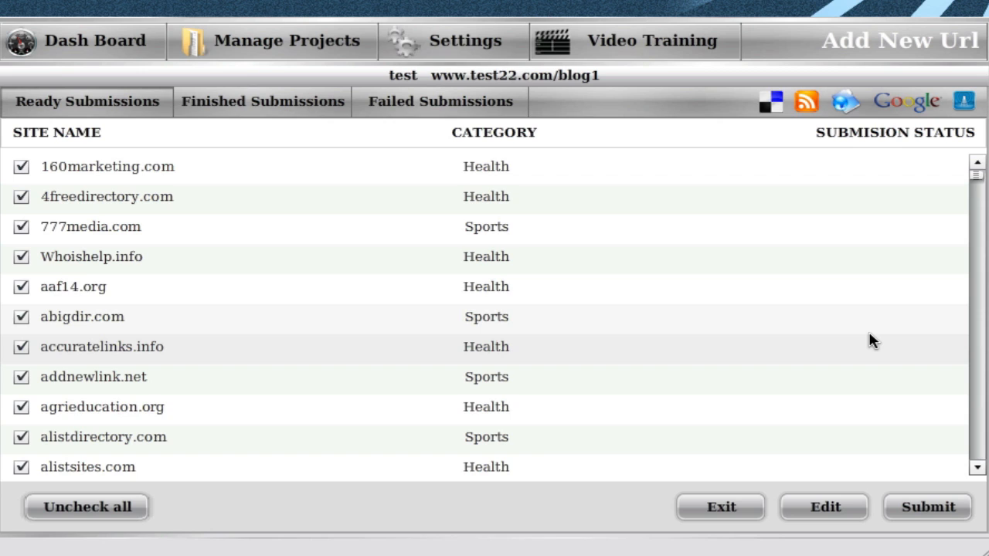
{"action": "mouse_move", "coordinate": [859, 172]}
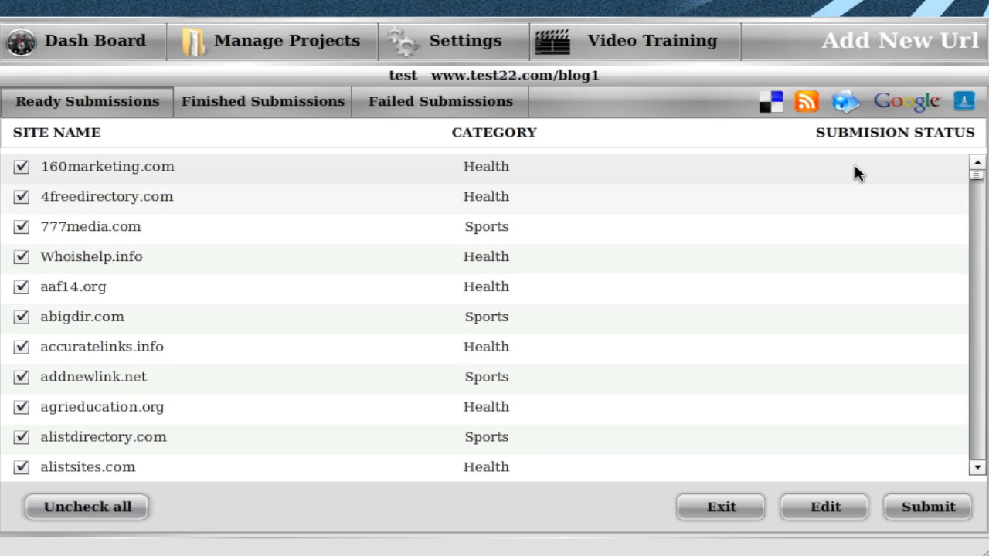
{"action": "mouse_move", "coordinate": [919, 170]}
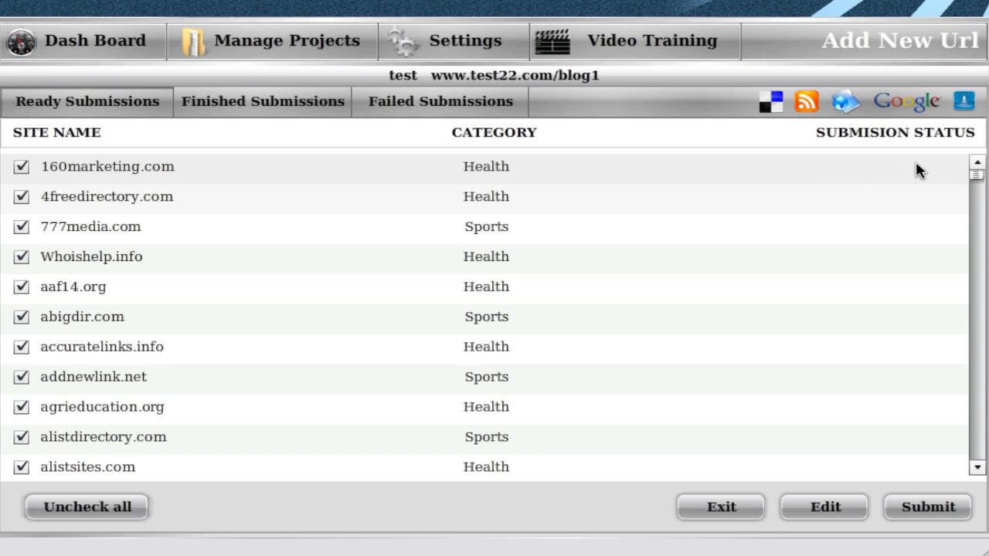
{"action": "mouse_move", "coordinate": [944, 189]}
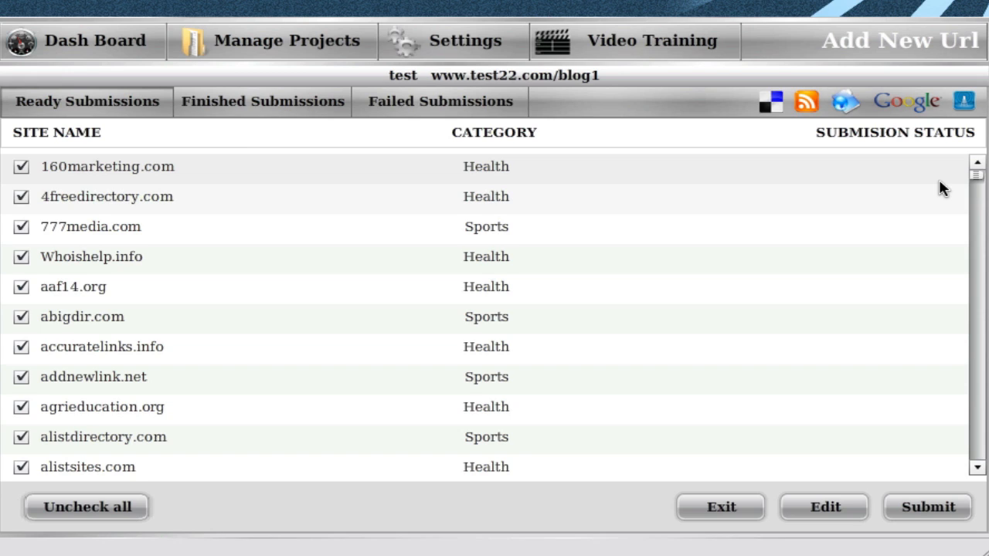
{"action": "mouse_move", "coordinate": [135, 52]}
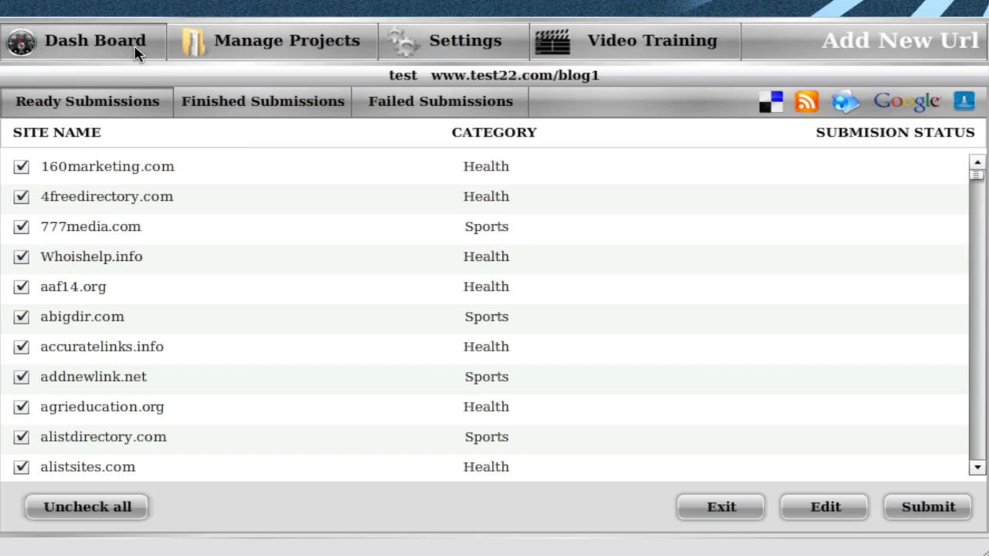
- Switch to the Dash Board showing 13 projects and 56 URLs
{"action": "left_click", "coordinate": [83, 41]}
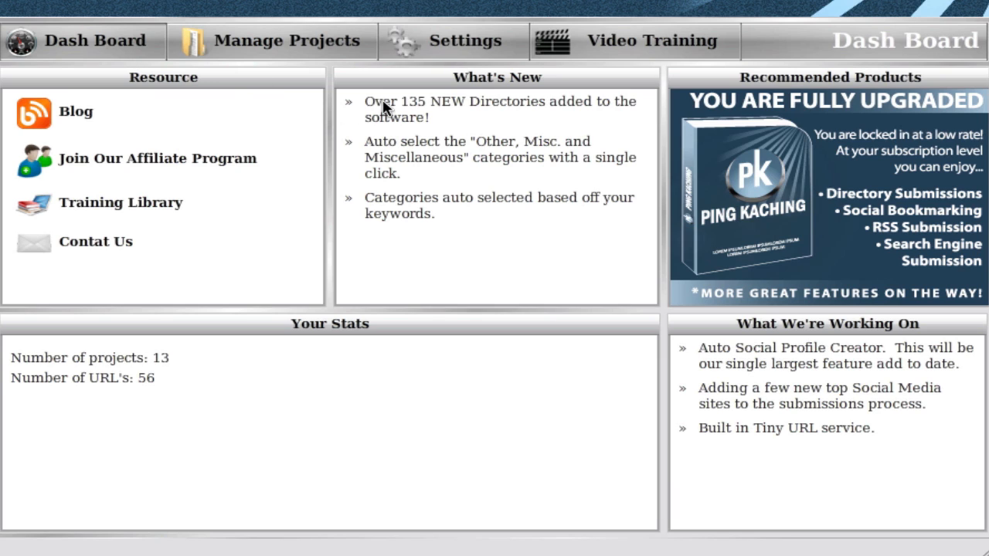